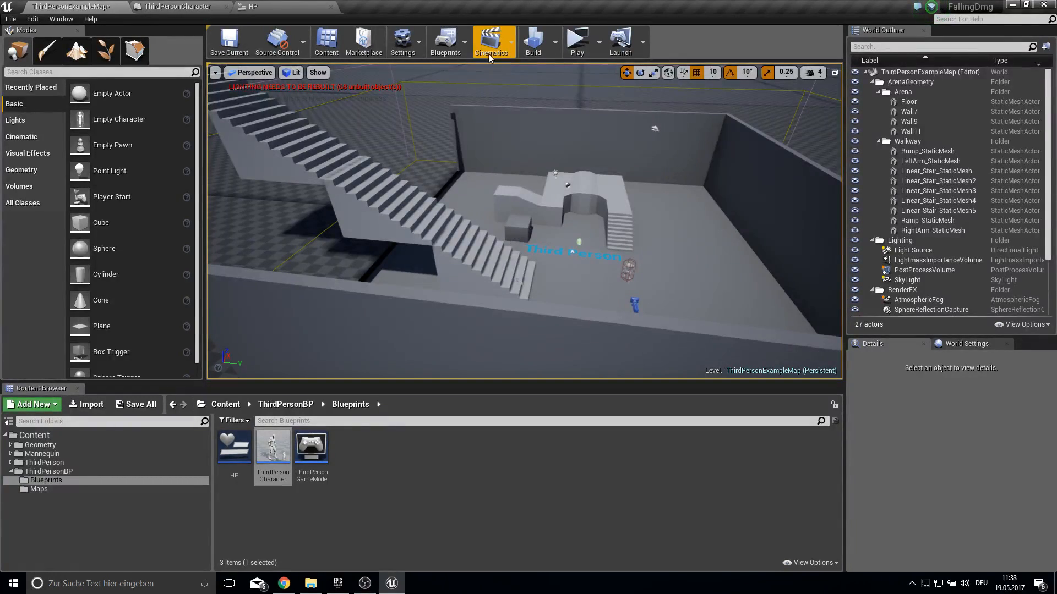
Start a new project from the File menu, opening the Unreal Project Browser
left_click(577, 39)
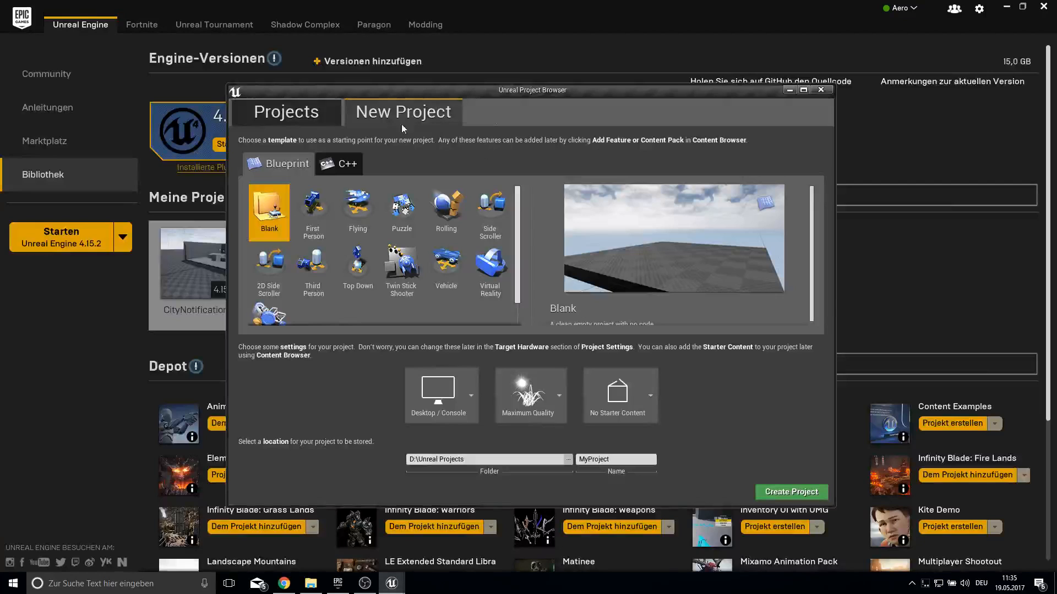
Create a Blueprint Third Person project named FallingDMMTutorial in D:\Unreal Projects
left_click(312, 263)
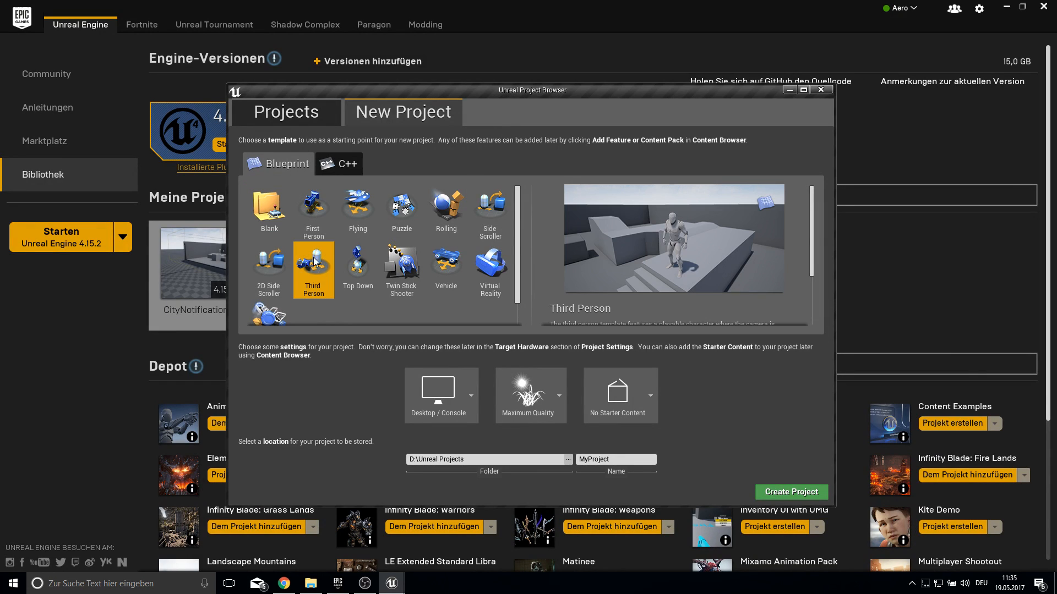
left_click(617, 460)
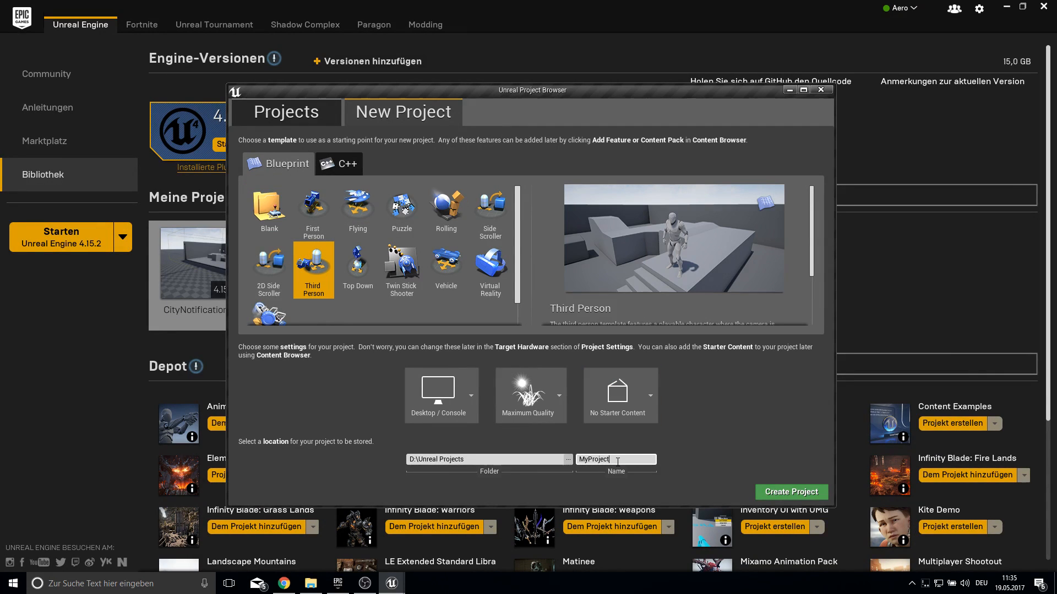
type("Fall")
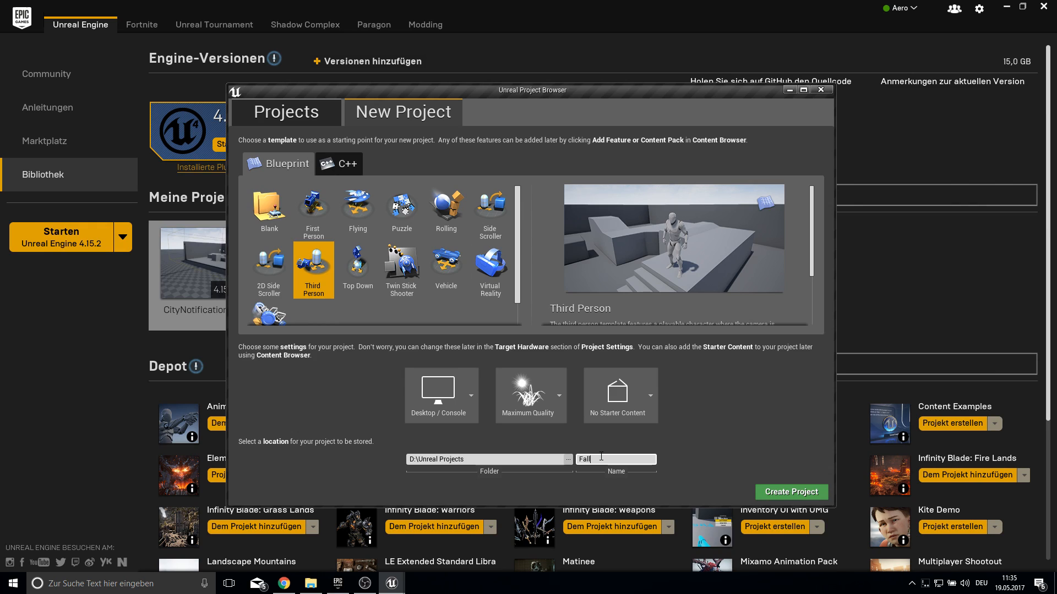
type("ingDMMTut")
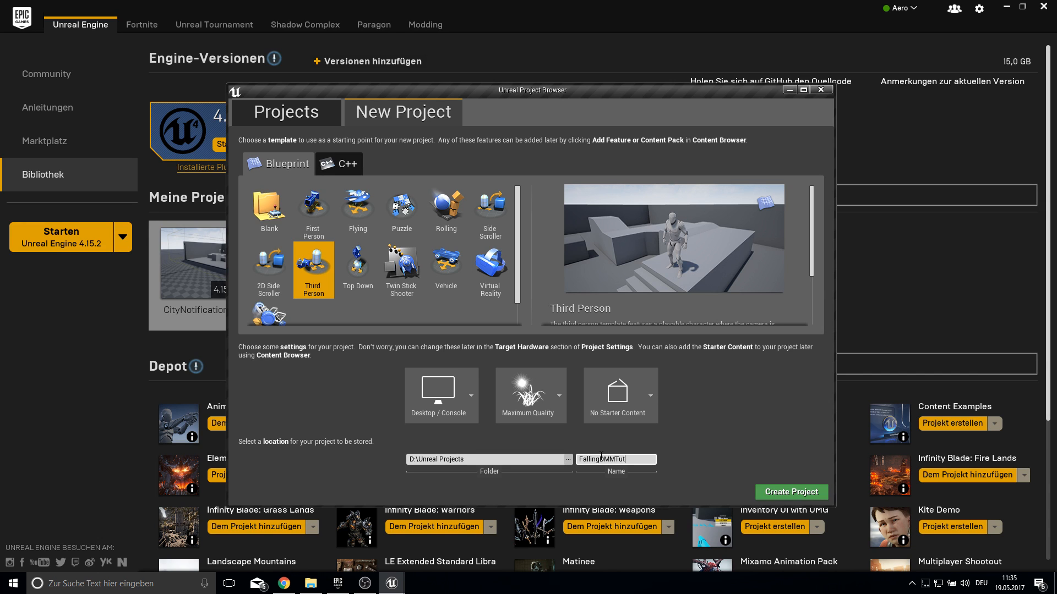
type("orial")
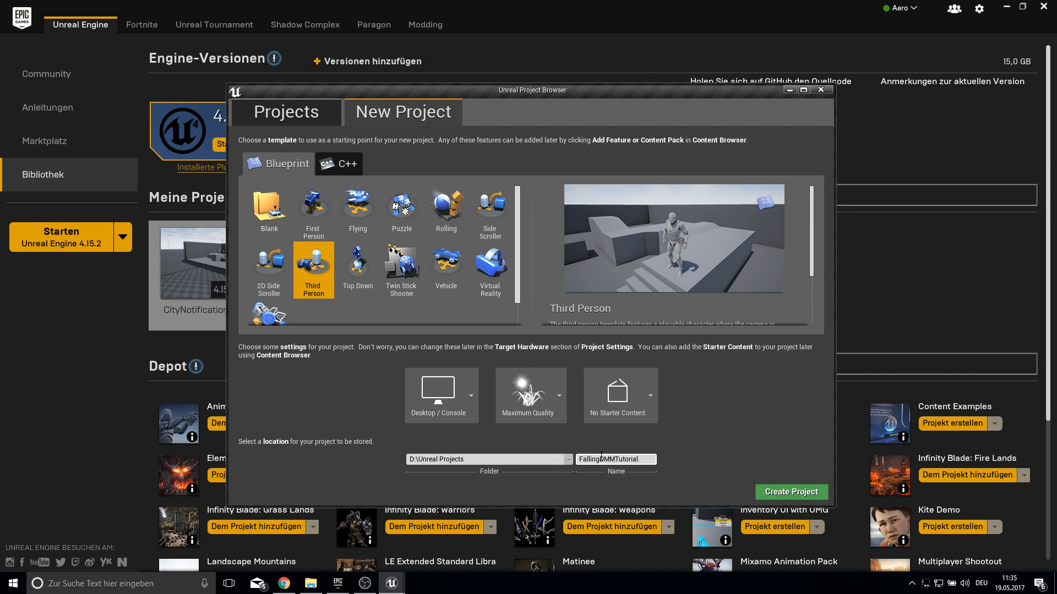
left_click(820, 89)
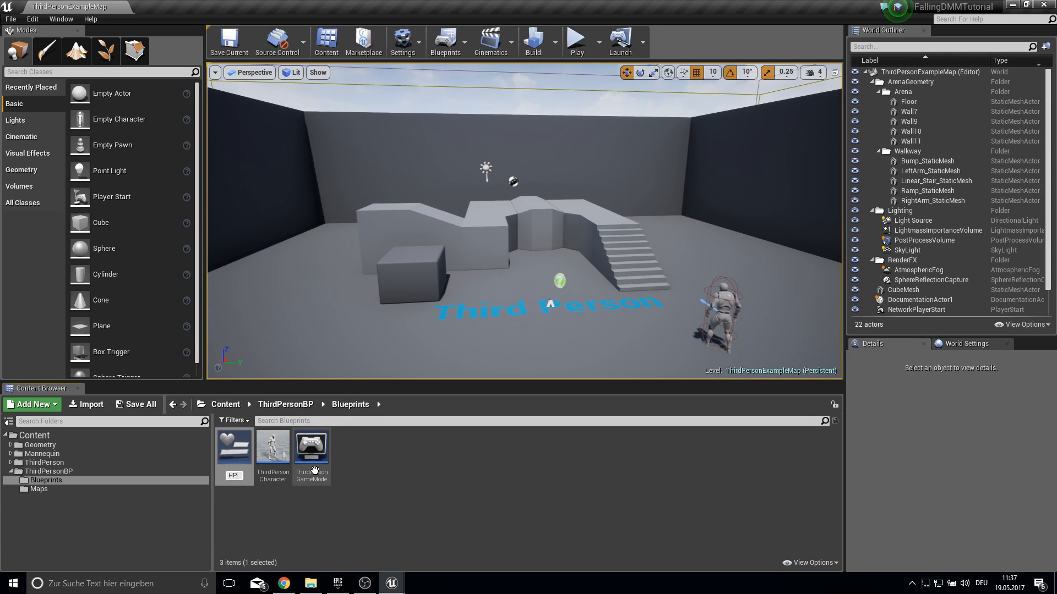
Open the HP Widget Blueprint from the Blueprints folder in the UMG editor
double_click(233, 447)
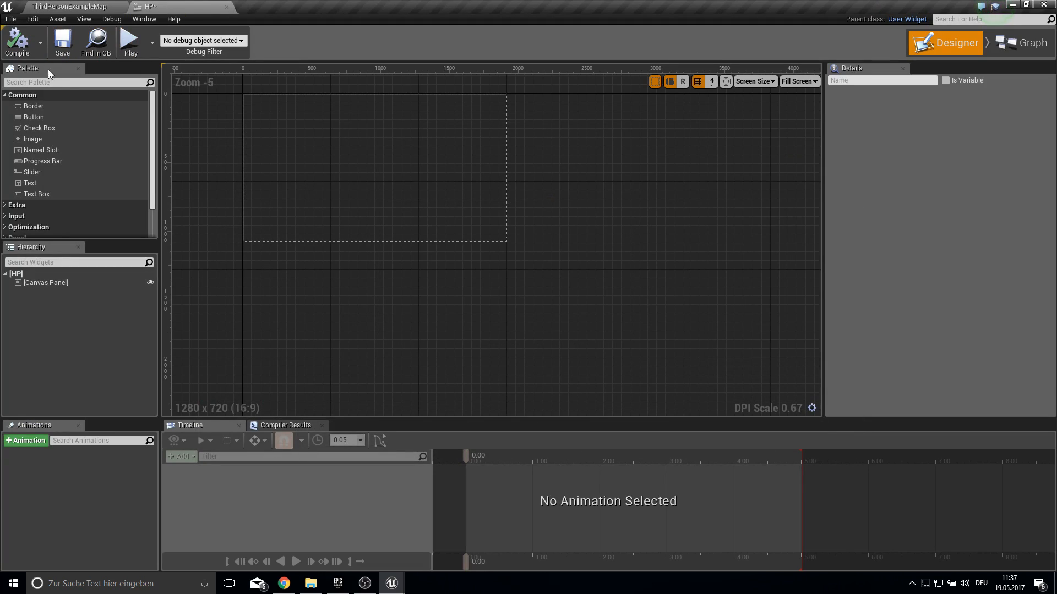
Add a bottom-centred 500×50 progress bar with 0.5/1.0 alignment and Position Y -50
type("prog")
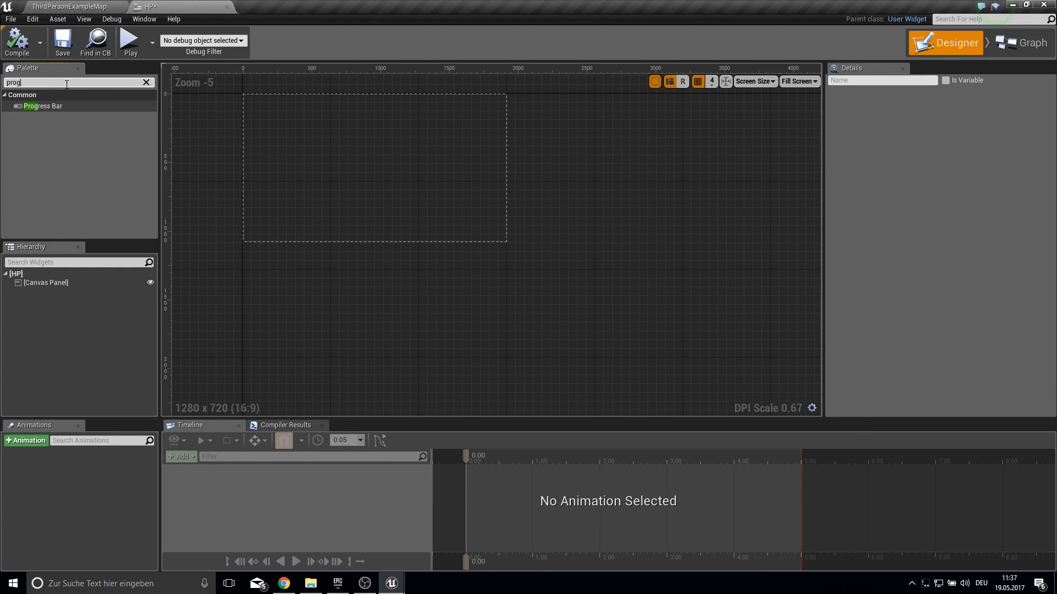
left_click_drag(44, 105, 375, 200)
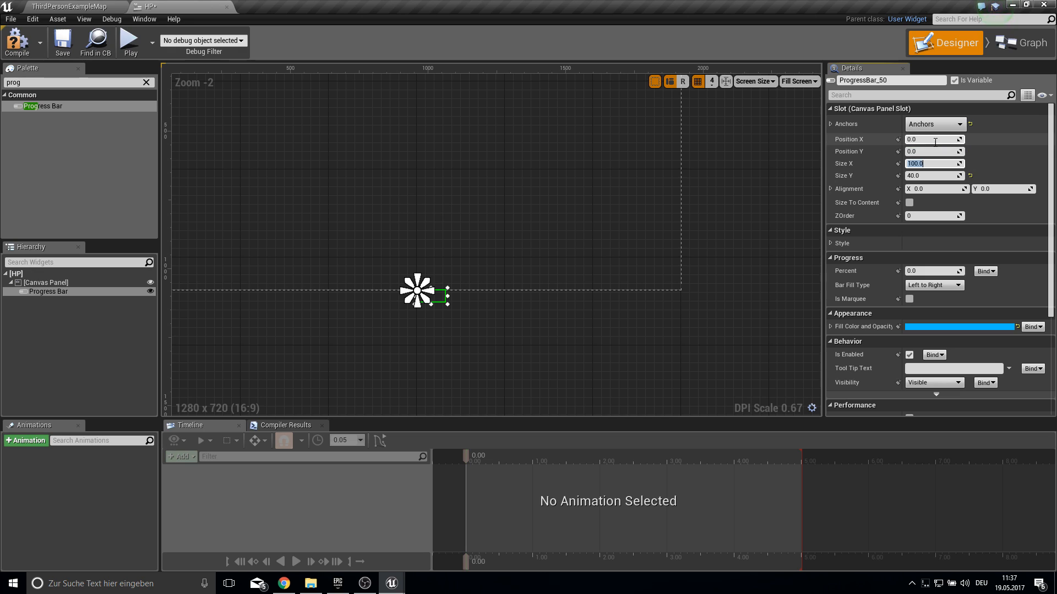
type("500")
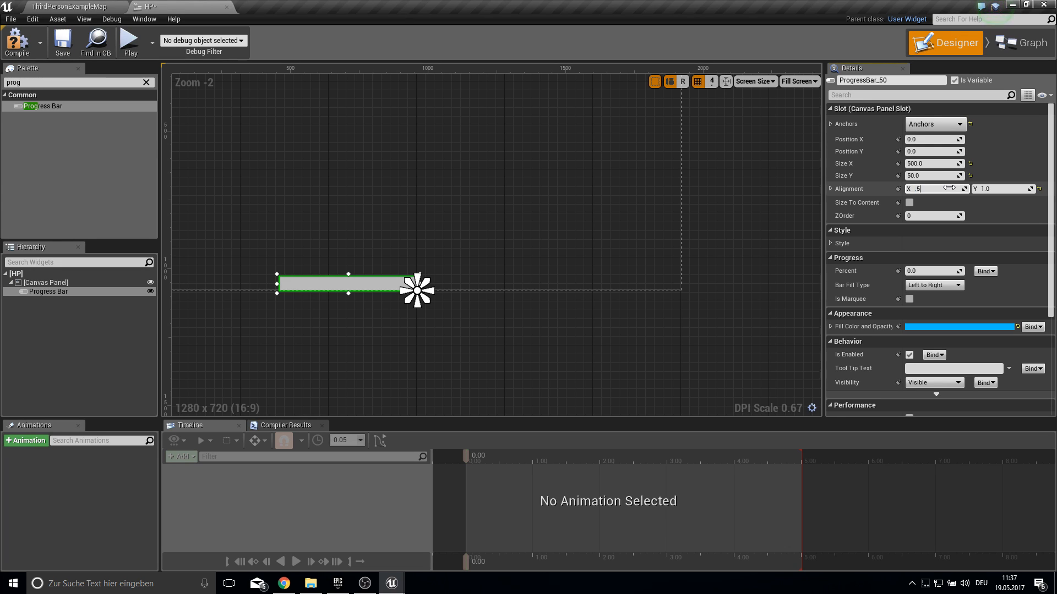
type("0.5")
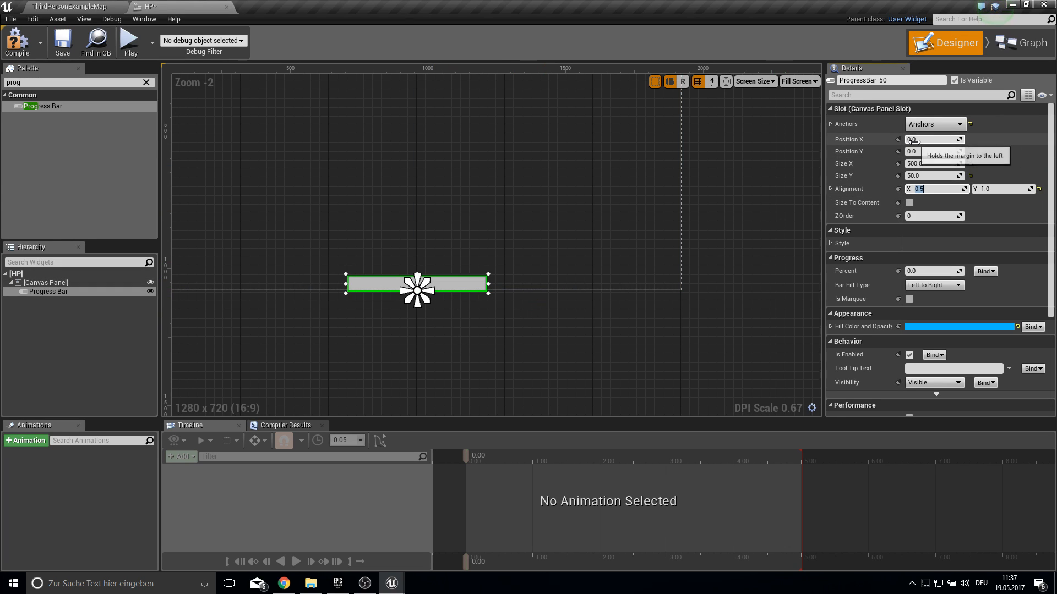
left_click(934, 150)
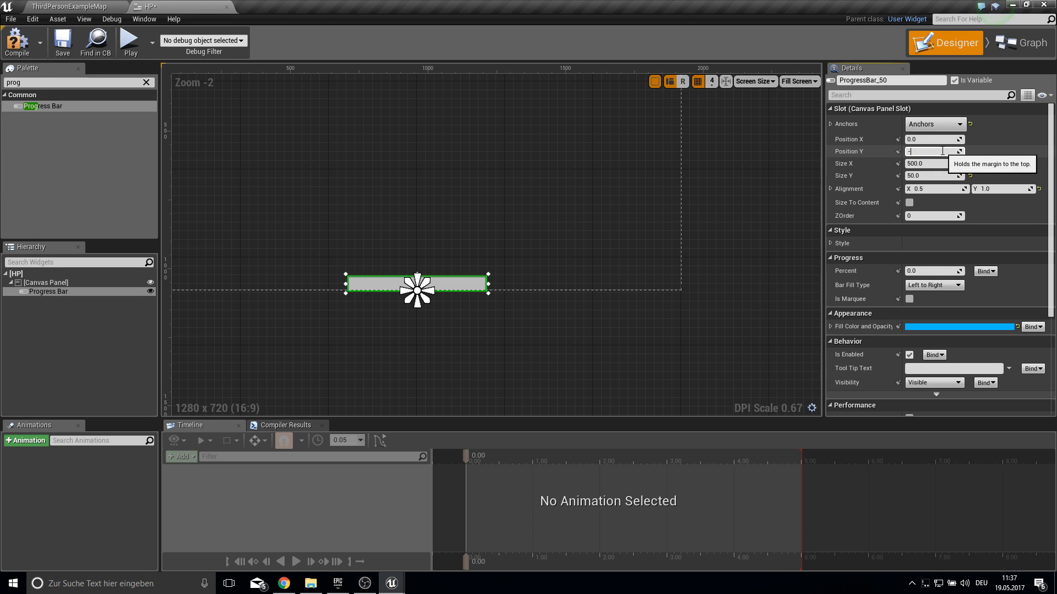
type("-50.0")
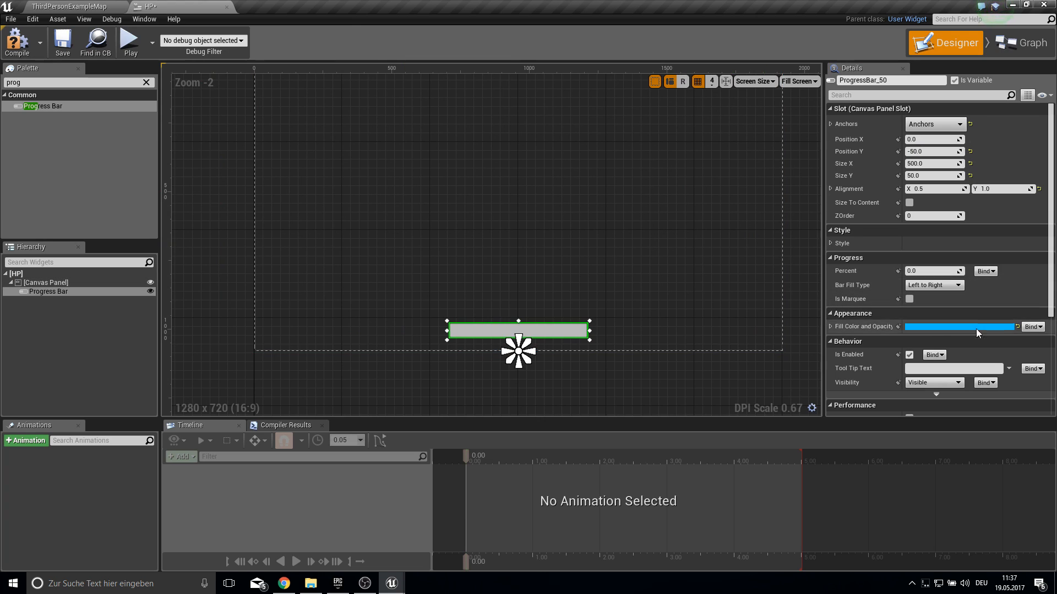
Make the progress bar's fill colour green and bind its Percent to a new GetPercent_0 function
left_click(960, 327)
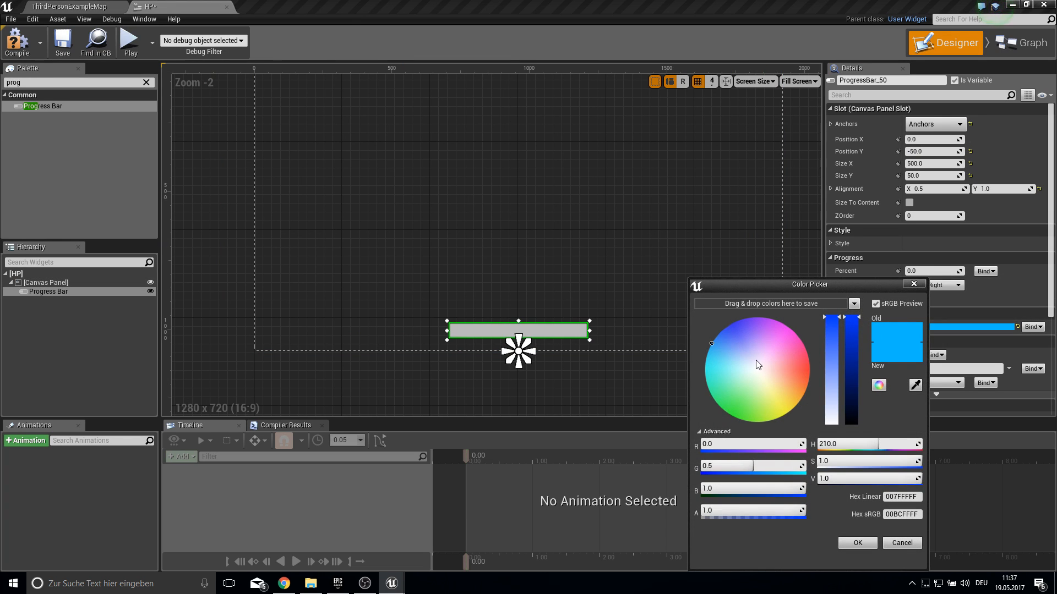
left_click(811, 372)
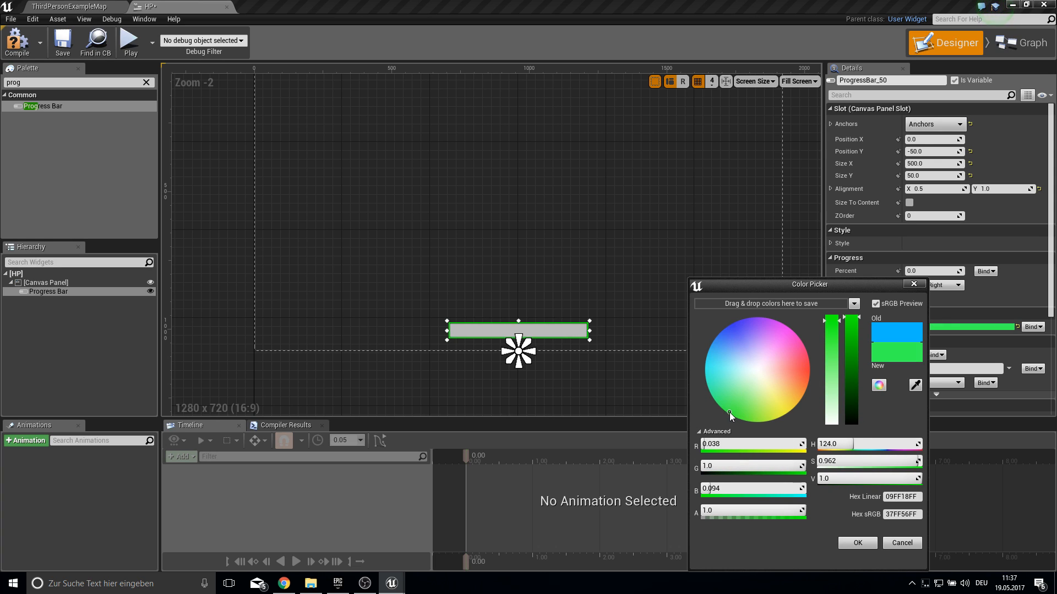
left_click(858, 542)
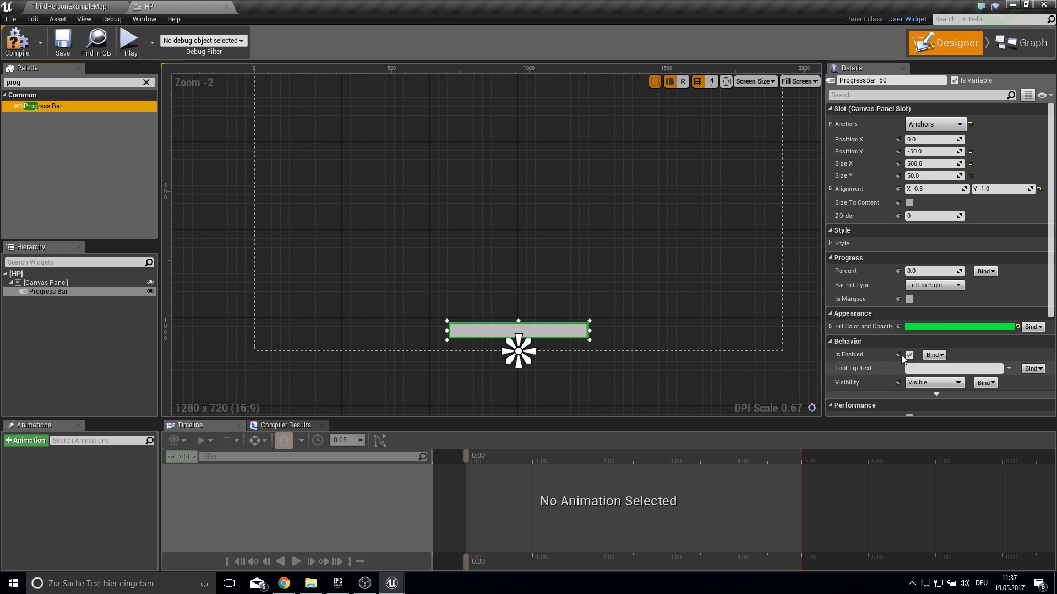
type("0.247706")
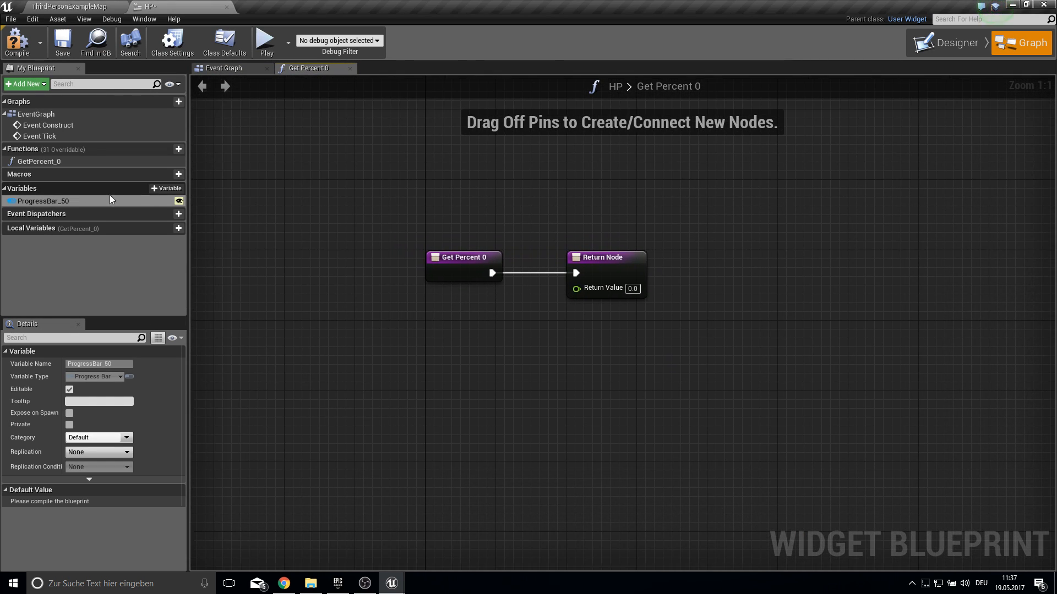
Add public float variables CurrentHP and MaxhP, with MaxhP exposed on spawn
left_click(178, 188)
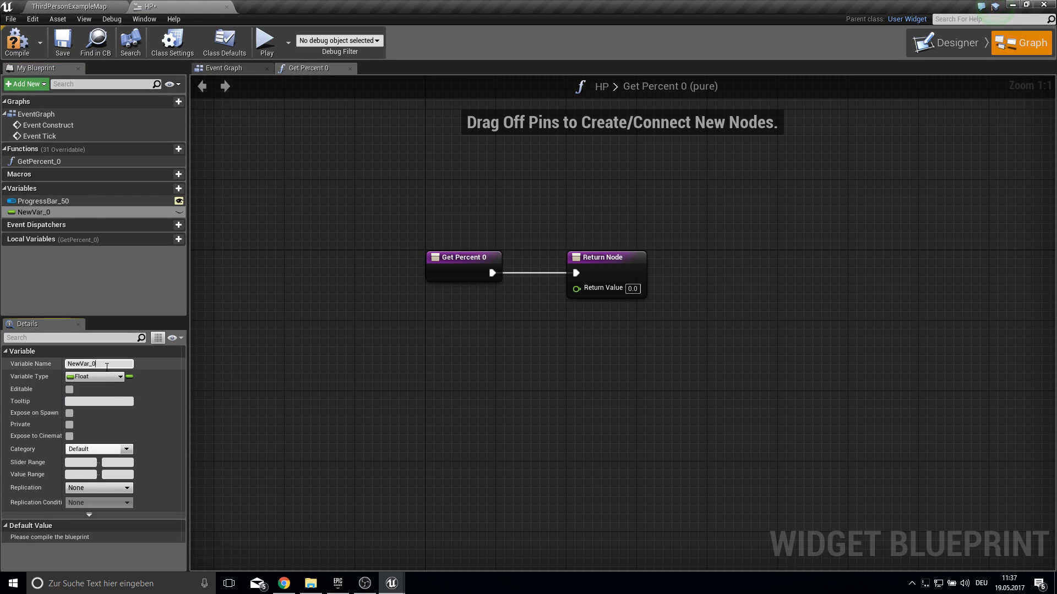
type("CurrentHP")
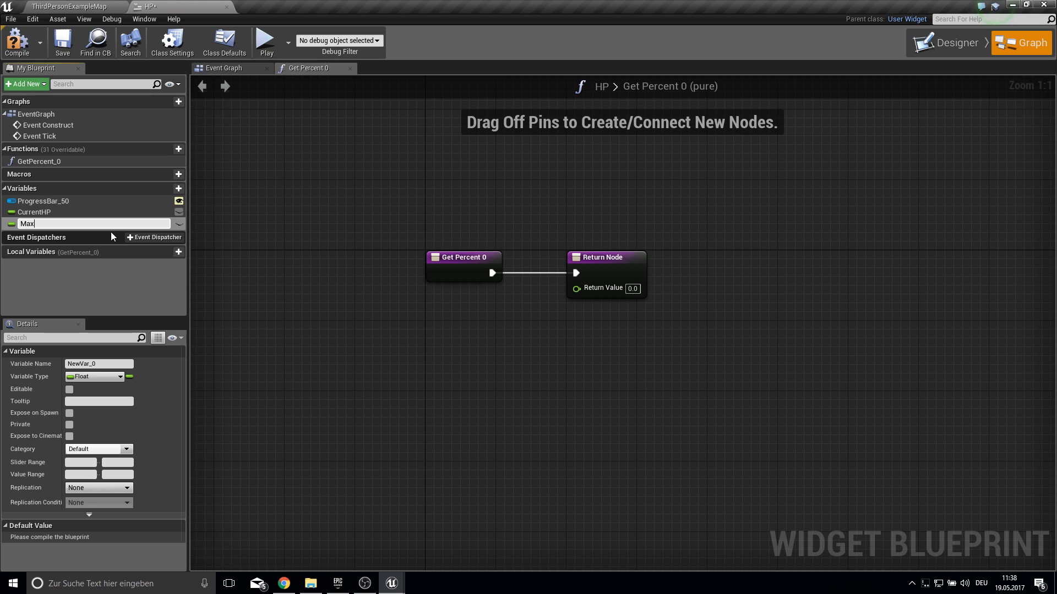
type("MaxhP")
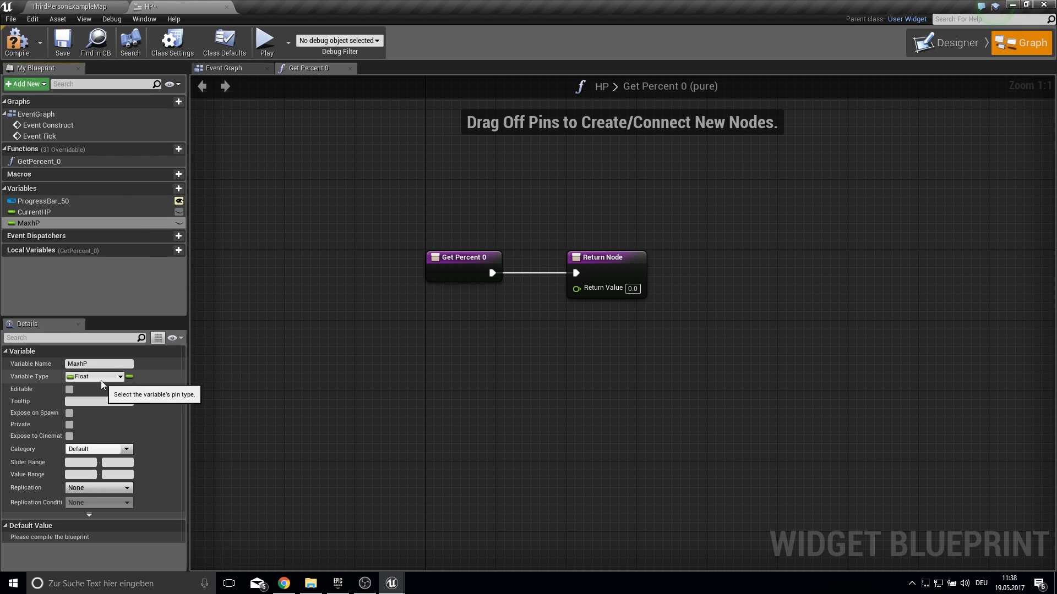
mouse_move(70, 416)
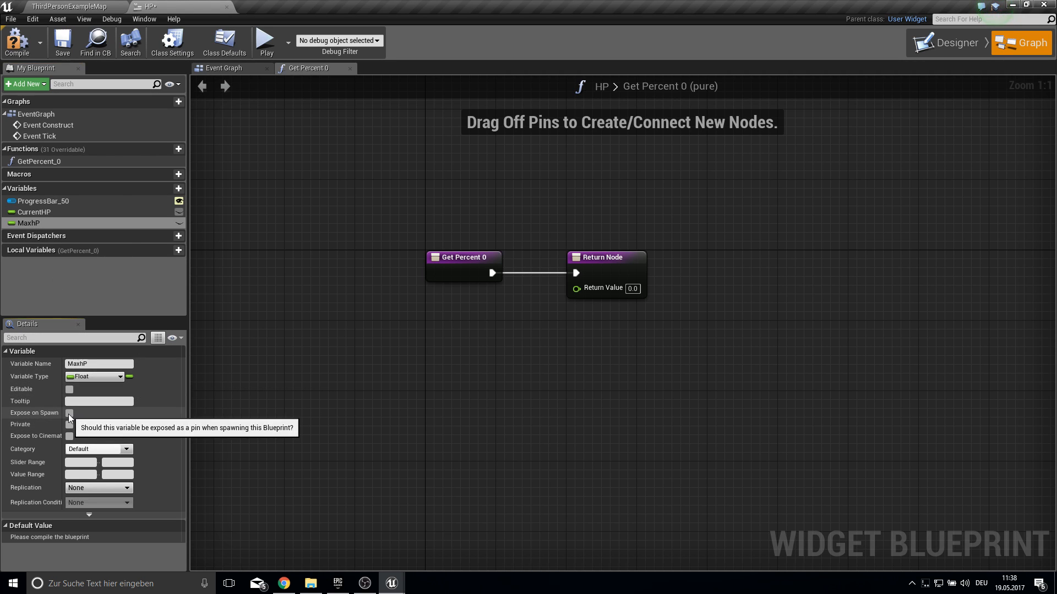
left_click(33, 213)
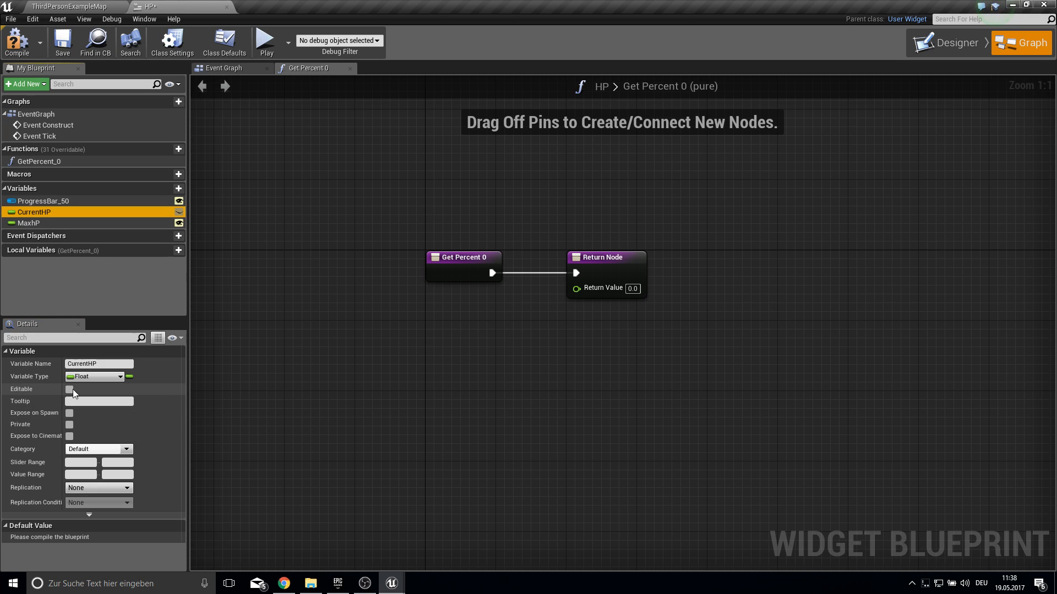
left_click(69, 389)
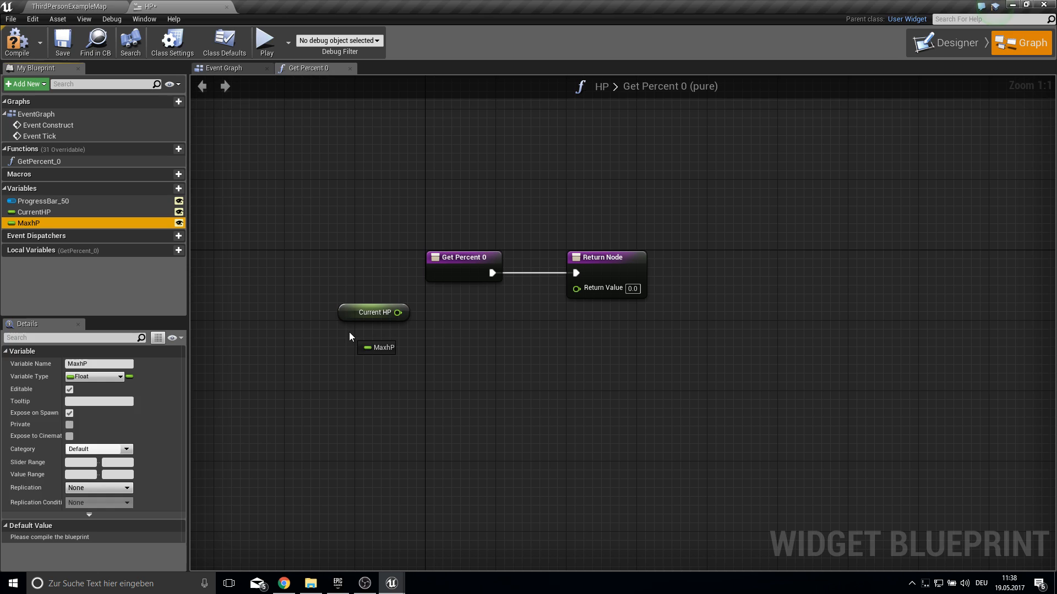
Return Current HP divided by Max HP from the Get Percent function
left_click_drag(398, 311, 444, 323)
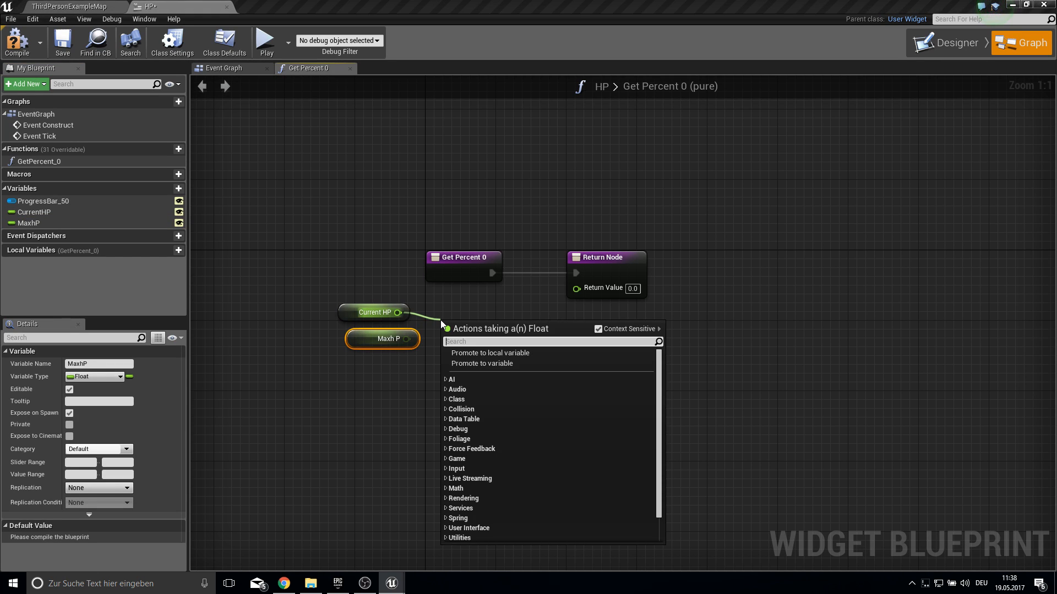
type("divide")
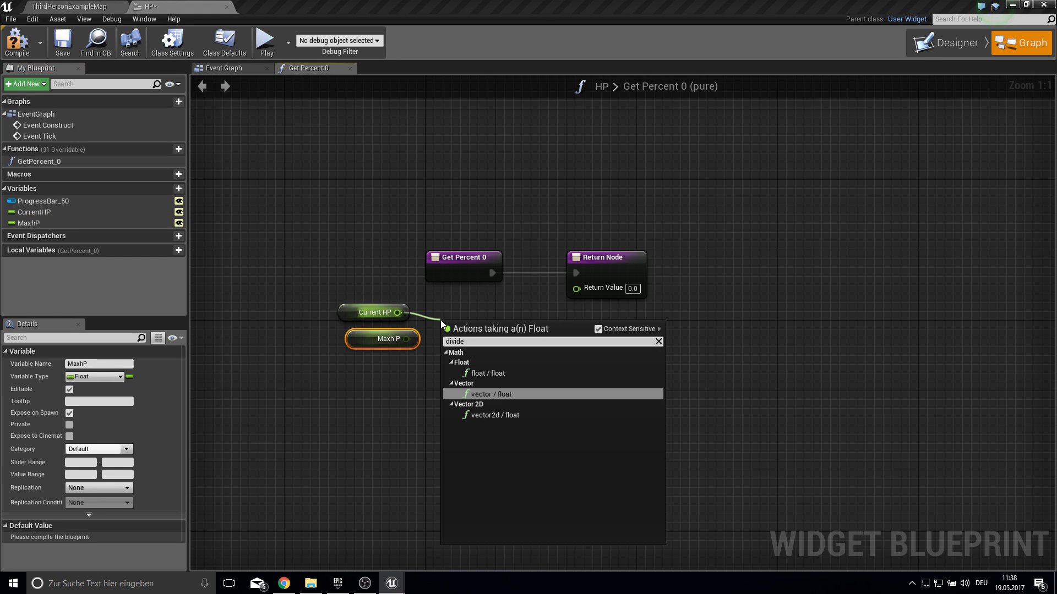
left_click(491, 394)
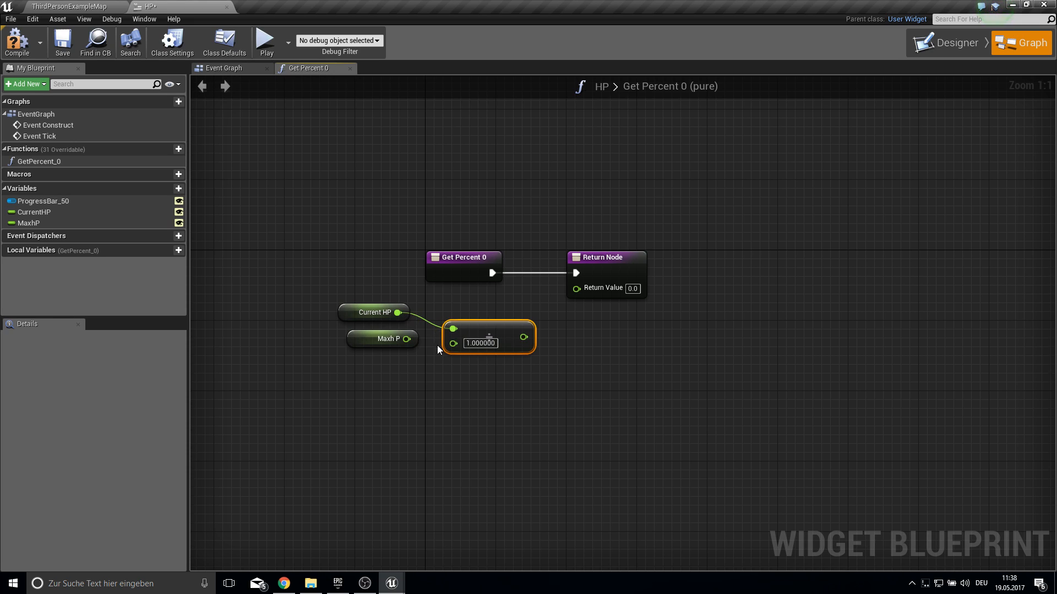
left_click_drag(405, 338, 453, 342)
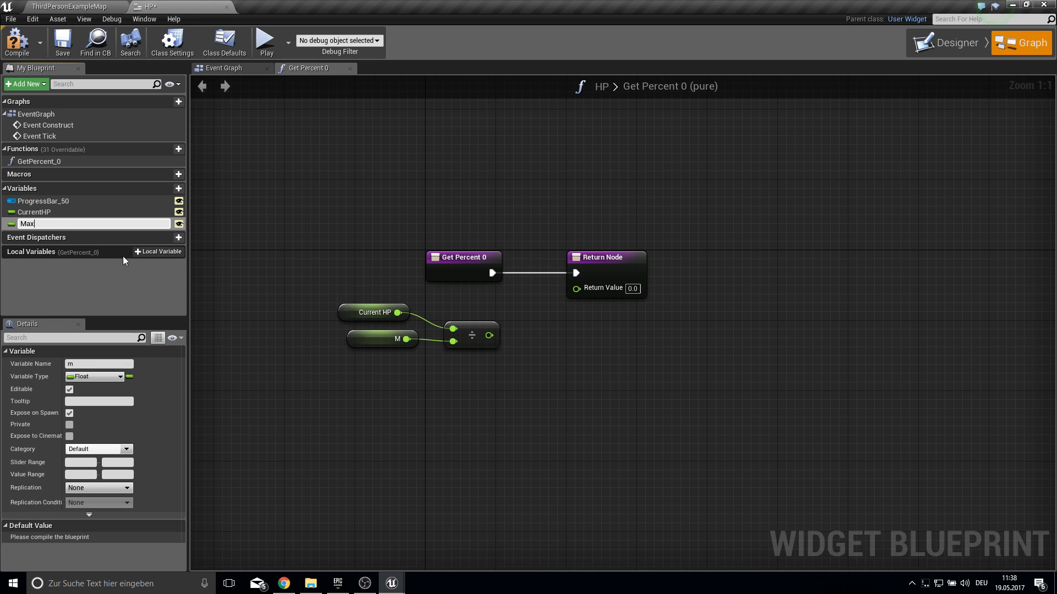
type("axHP")
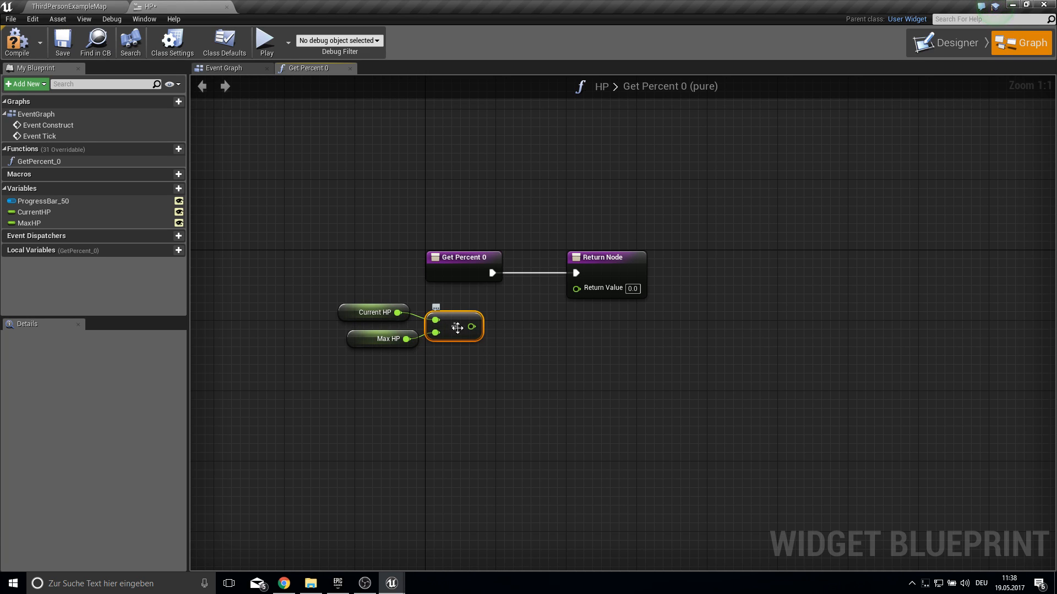
mouse_move(412, 355)
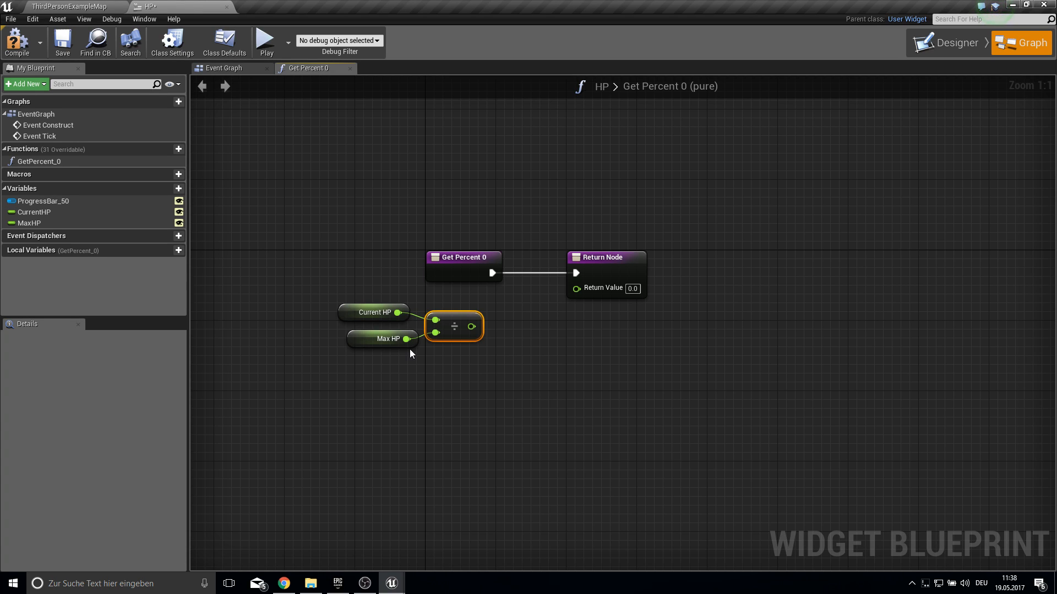
mouse_move(423, 323)
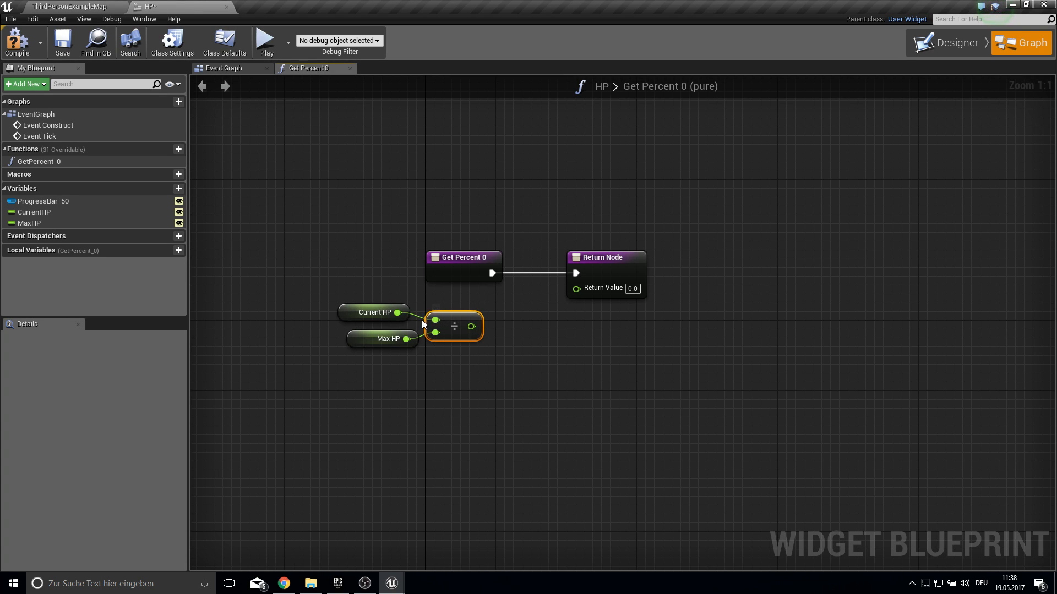
mouse_move(577, 288)
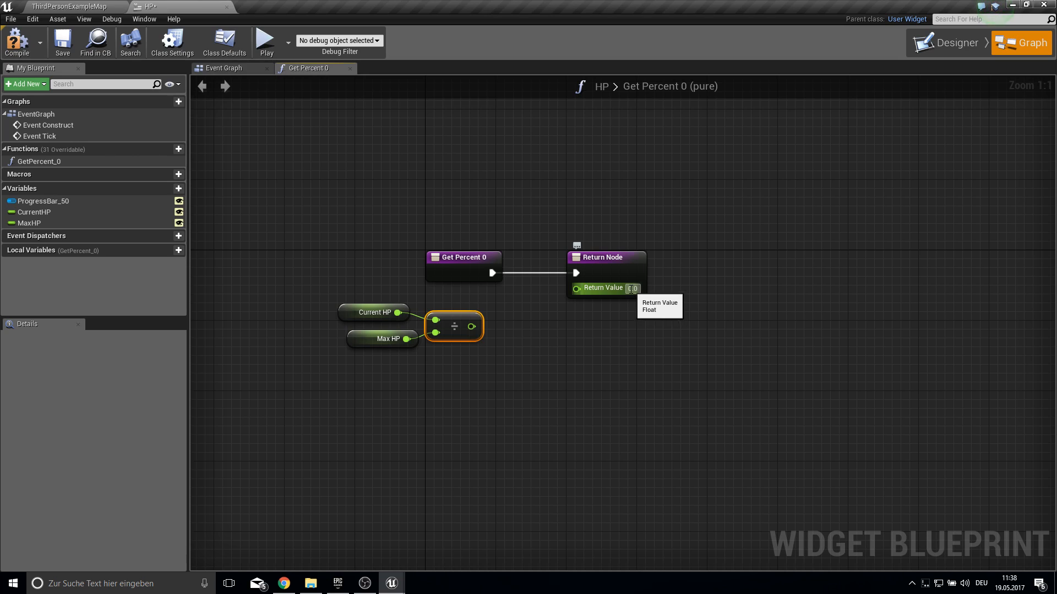
mouse_move(451, 308)
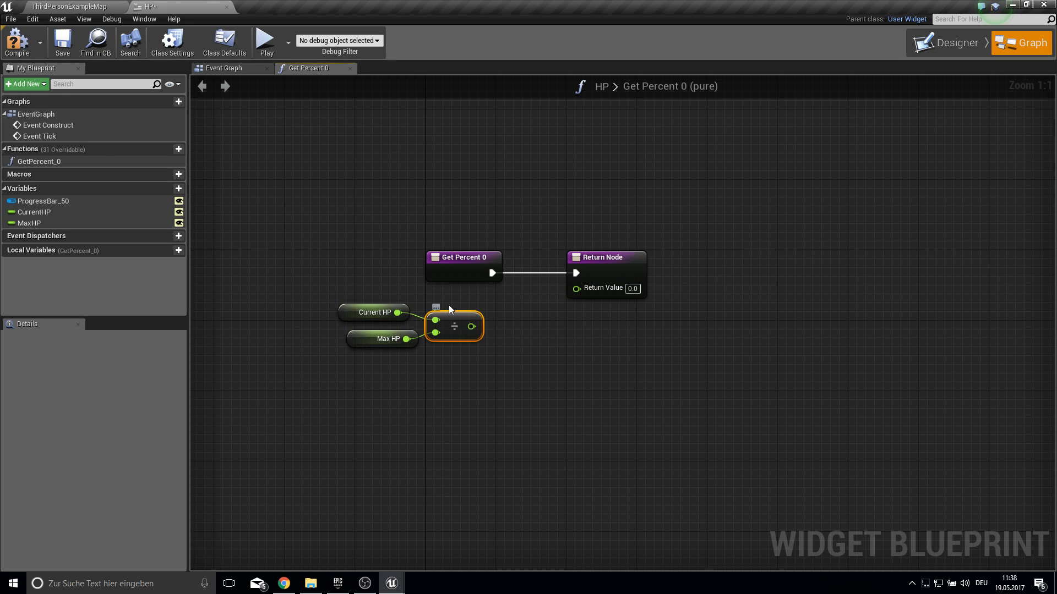
left_click_drag(477, 325, 575, 287)
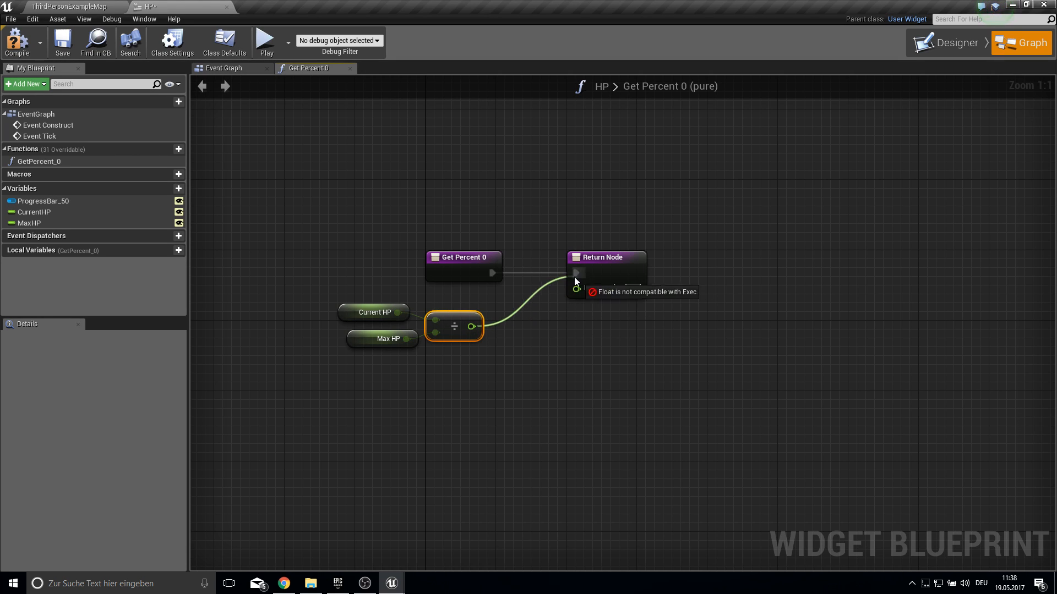
Back in the level editor, start creating a new landscape
left_click(17, 44)
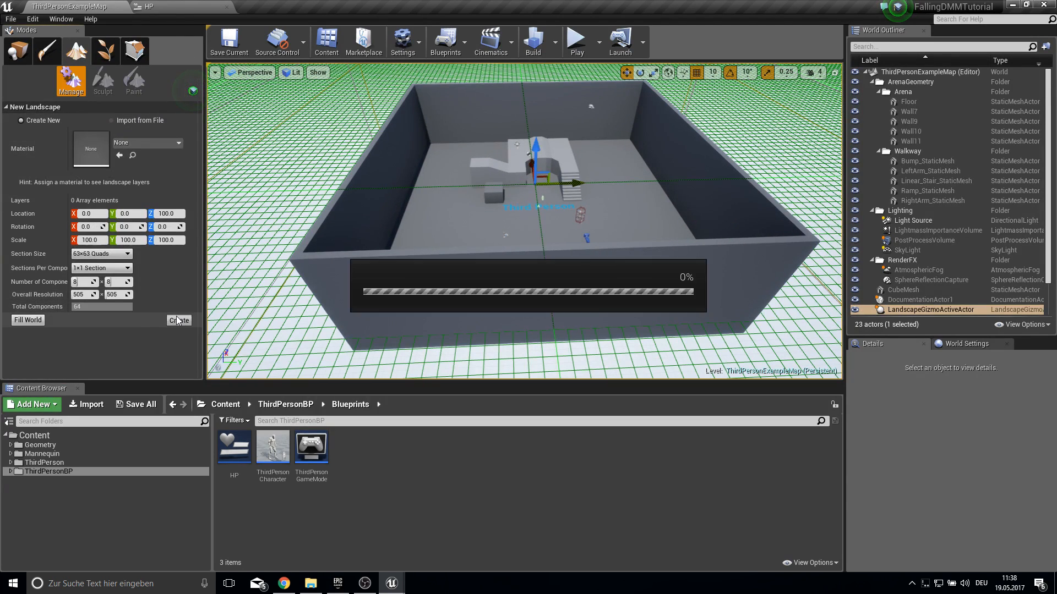
Copy the Linear_Stair static mesh several times into a higher climb and save the level
left_click(178, 320)
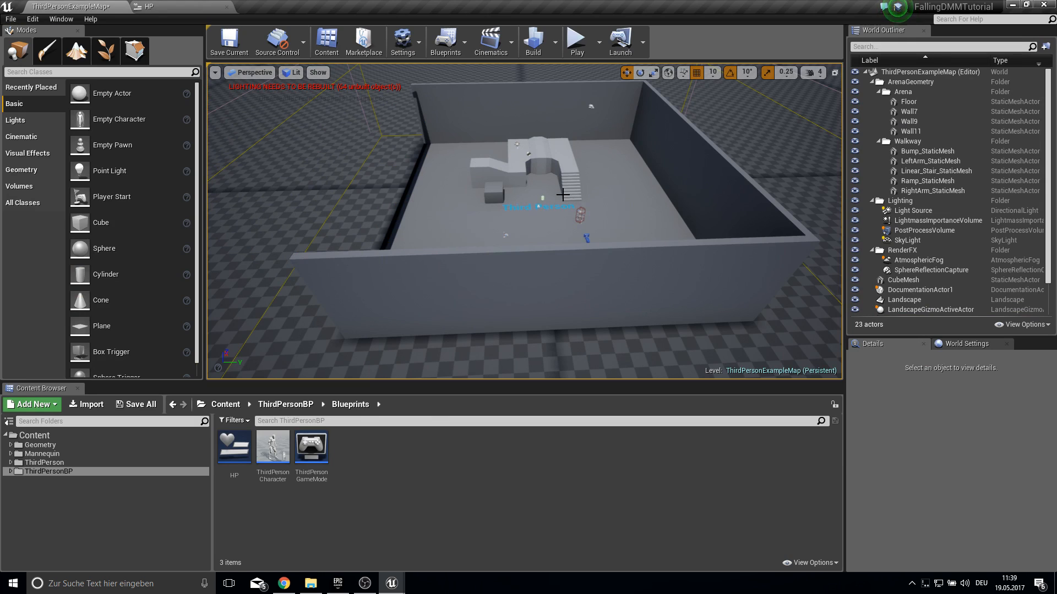
left_click(569, 182)
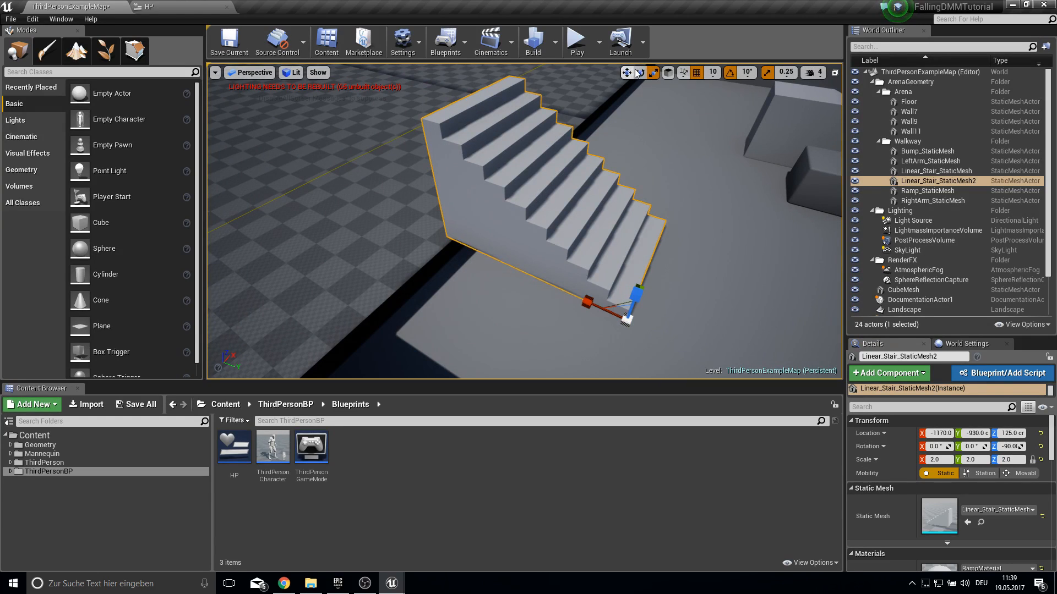
left_click(626, 72)
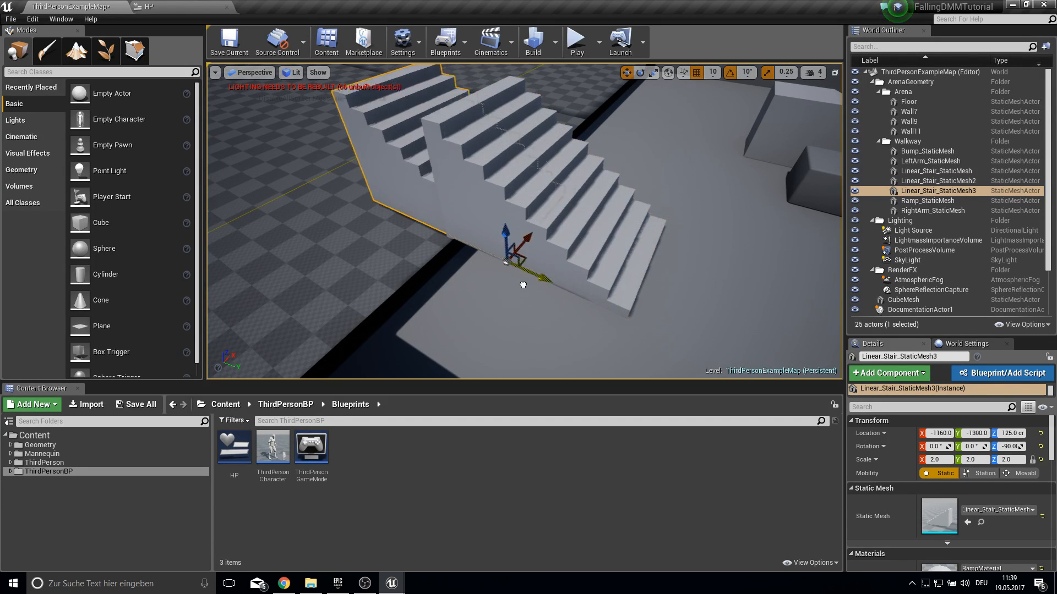
left_click_drag(522, 239, 452, 267)
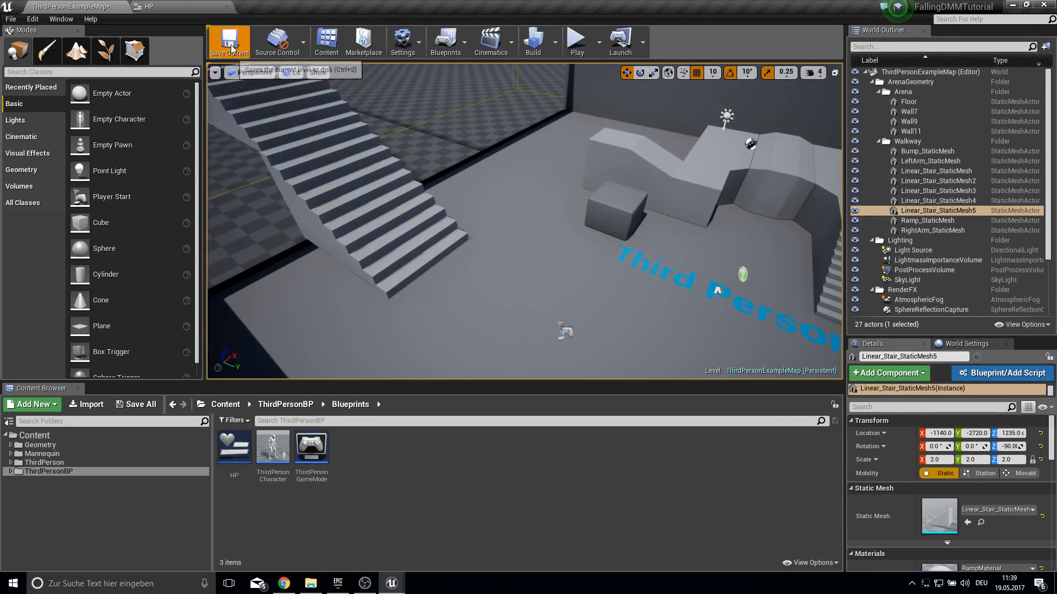
left_click(273, 447)
type("begin p")
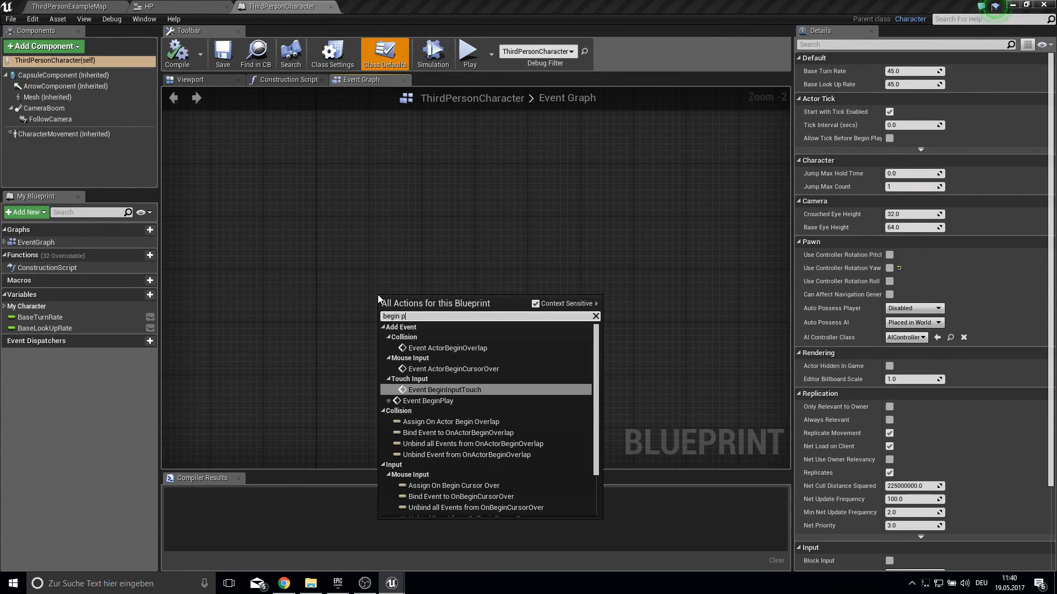
On Event BeginPlay, create a widget of class HP and store it in an HP variable
left_click(427, 400)
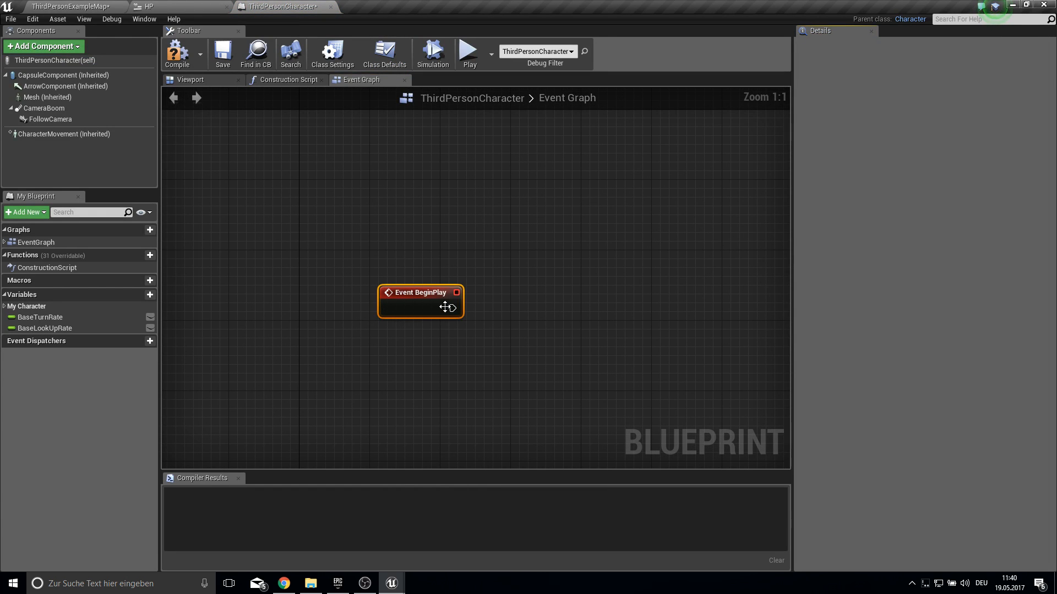
type("create wid")
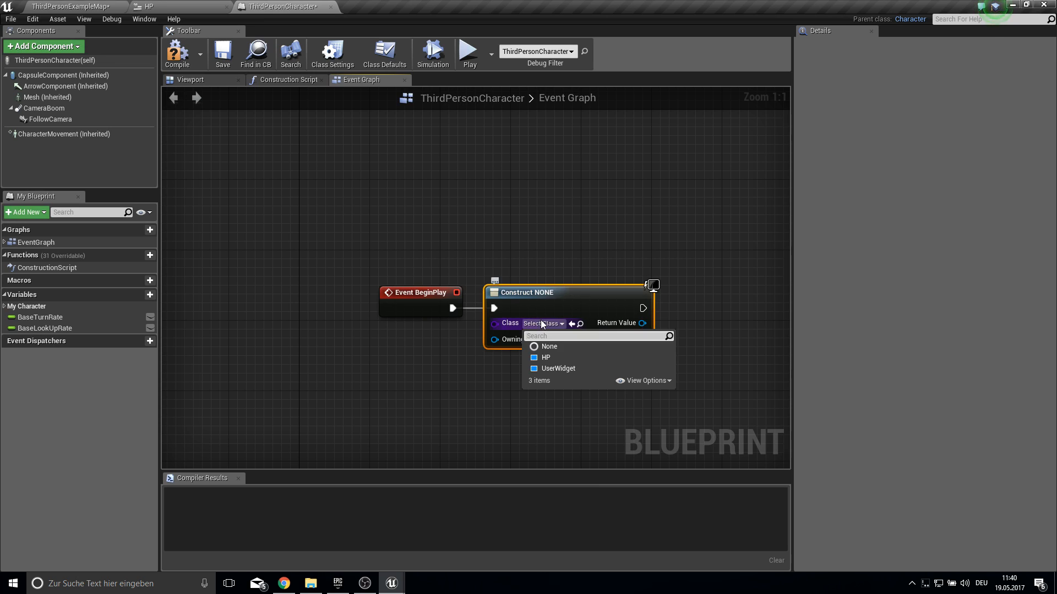
left_click(546, 358)
type("C")
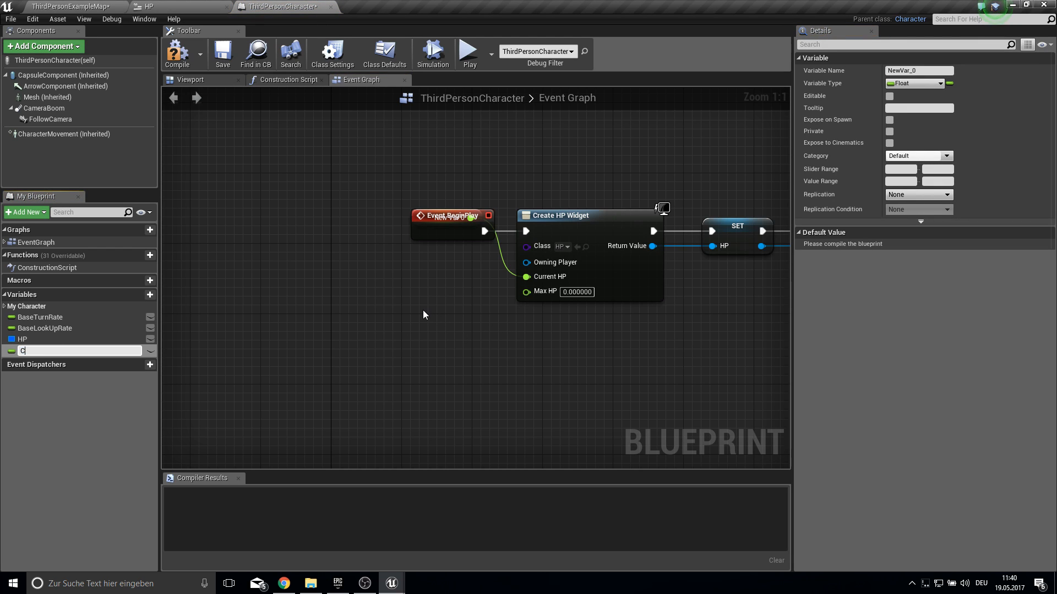
Promote CurrentHP and MaxHP pins to variables, default Max HP to 250, and save the blueprint
type("urrentHP")
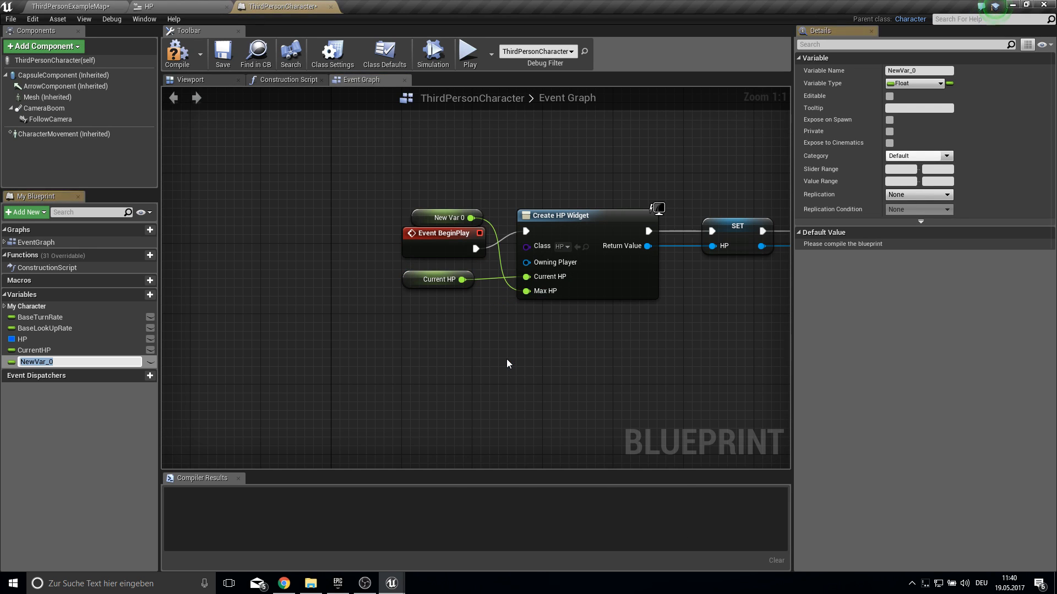
type("MaxHP")
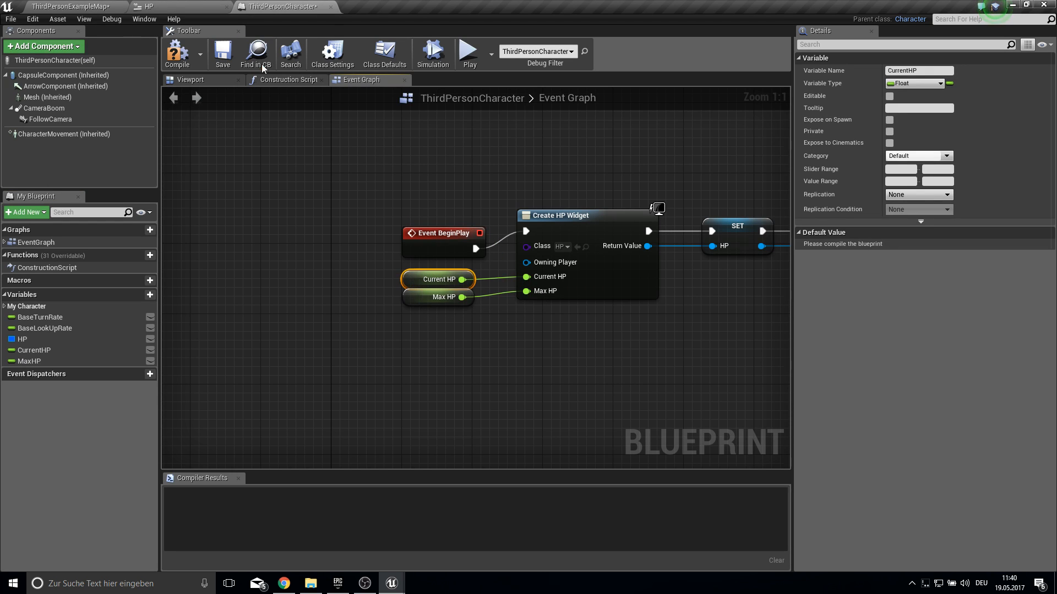
left_click(177, 52)
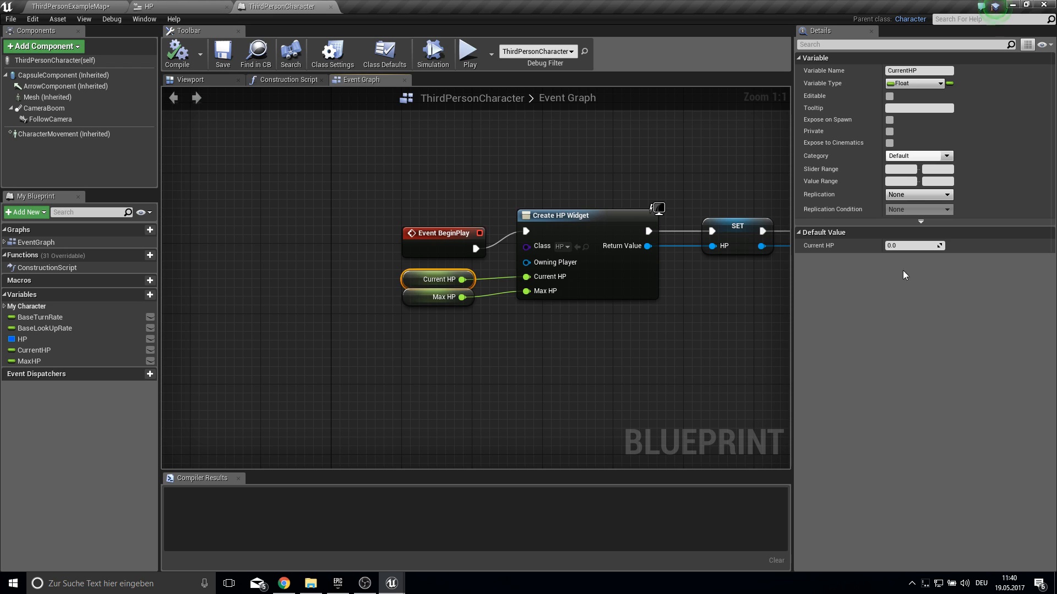
left_click(909, 245)
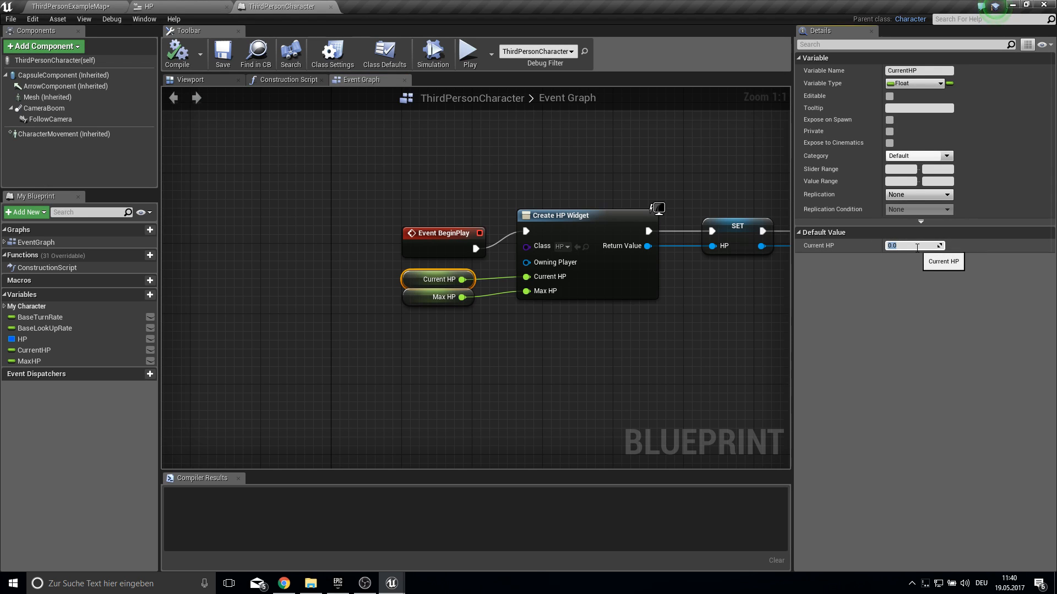
left_click(438, 298)
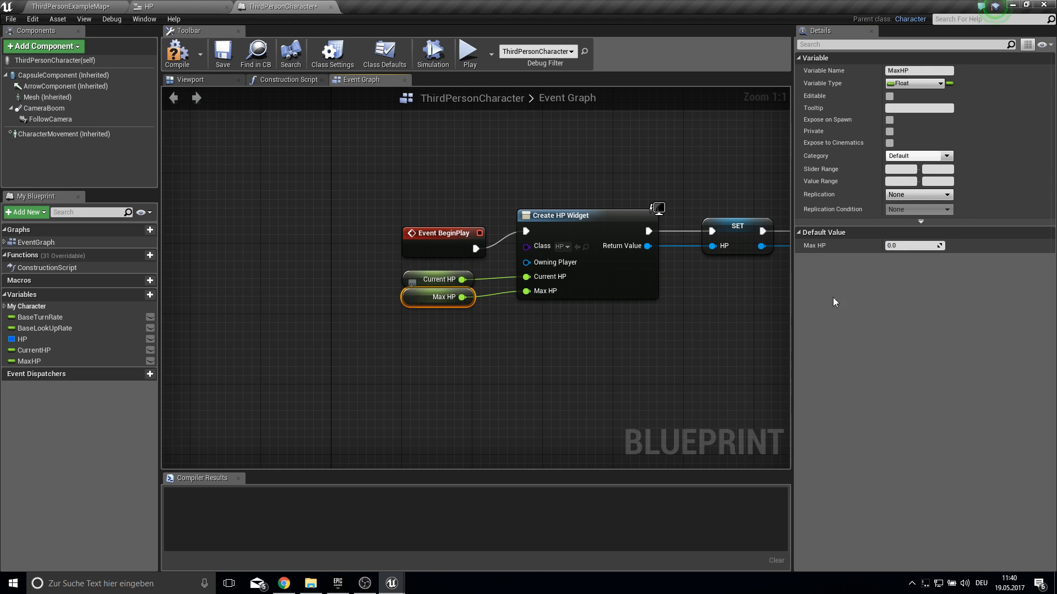
type("25")
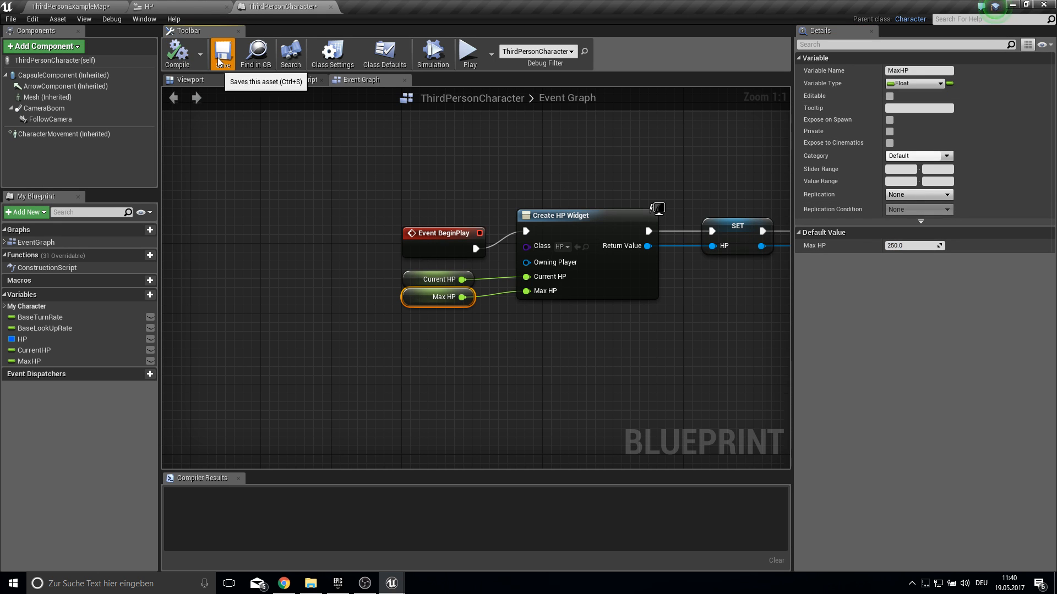
left_click(469, 49)
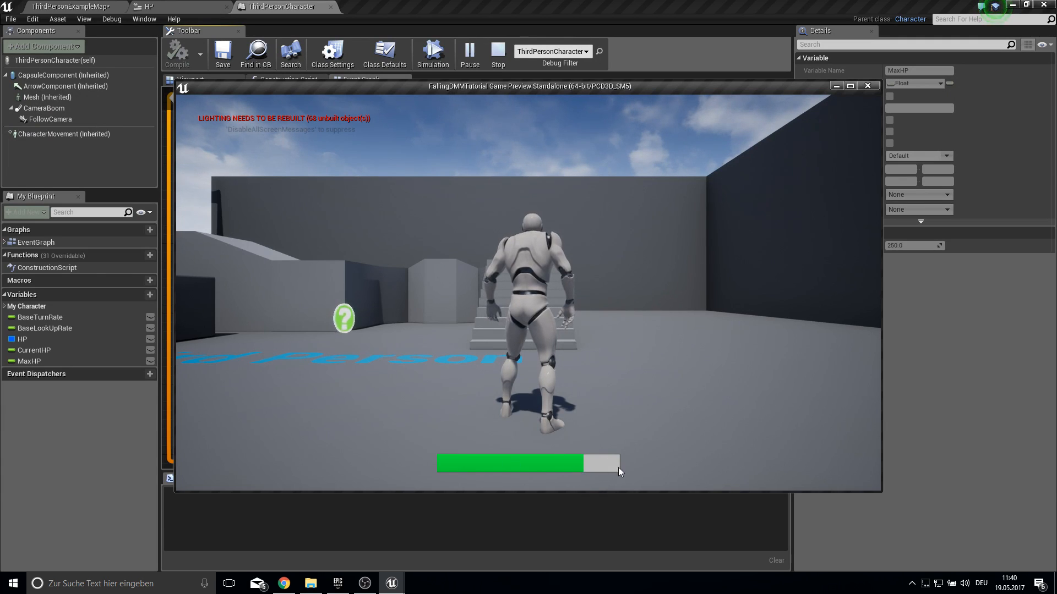
Close the Standalone preview and stop simulation so the Event Graph is editable
left_click(361, 79)
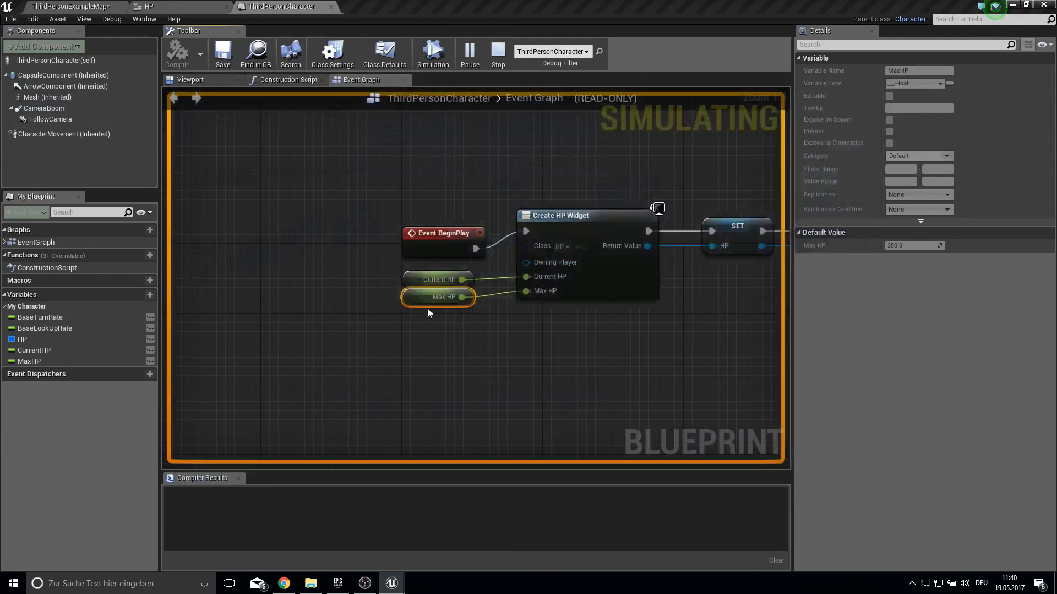
left_click(498, 50)
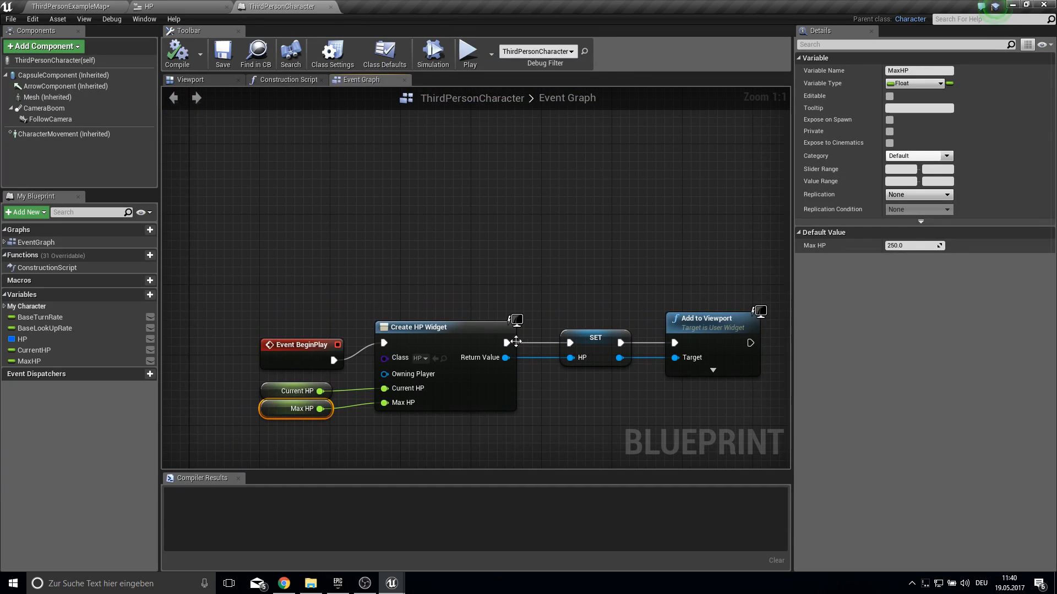
scroll("down", 3)
type("event tick")
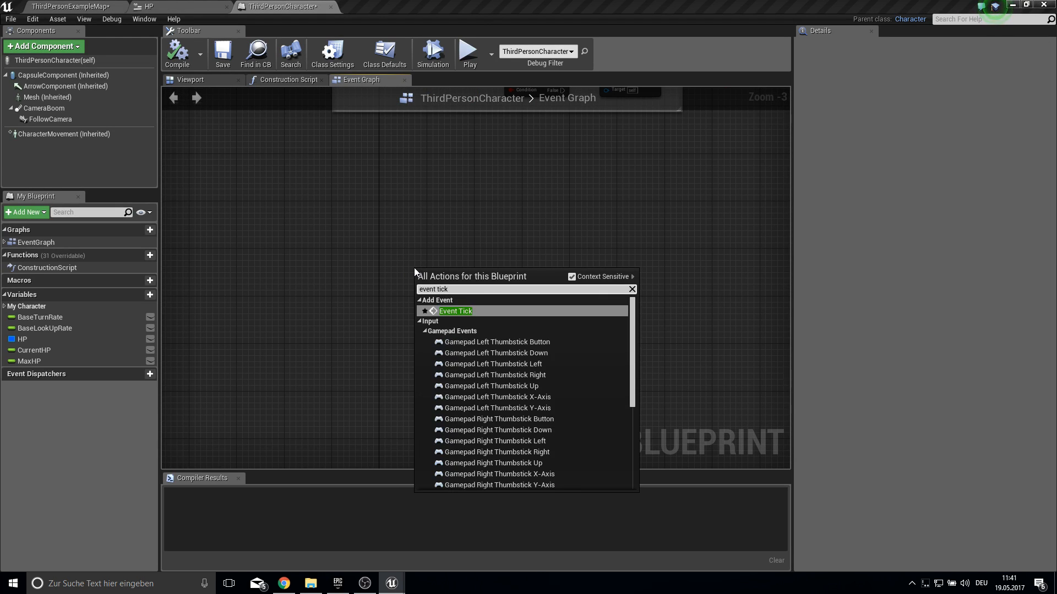
Add Event Tick driving a new Sequence node
left_click(455, 311)
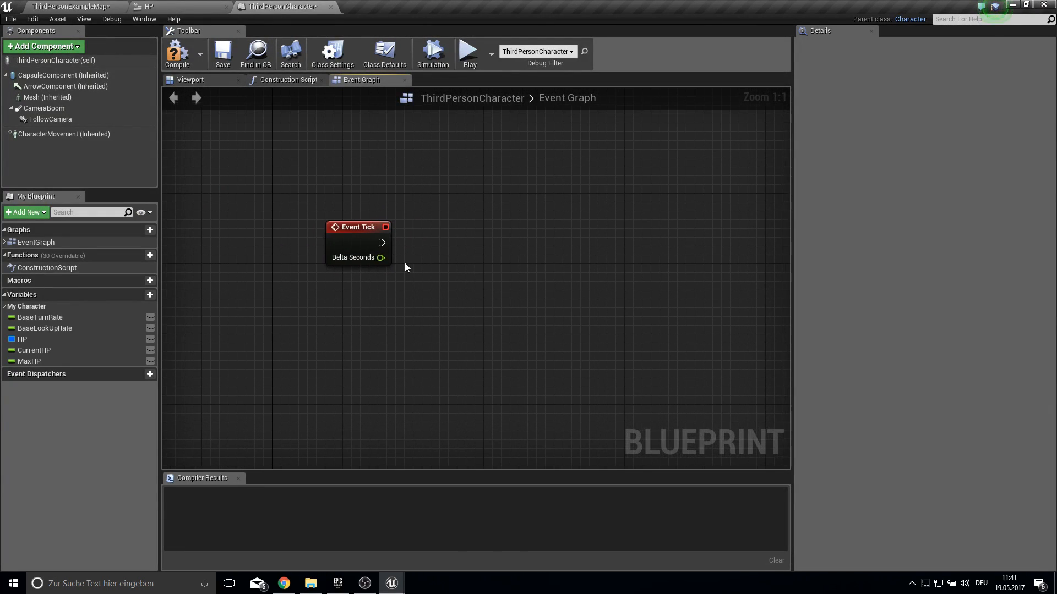
left_click_drag(382, 243, 483, 258)
type("sequ")
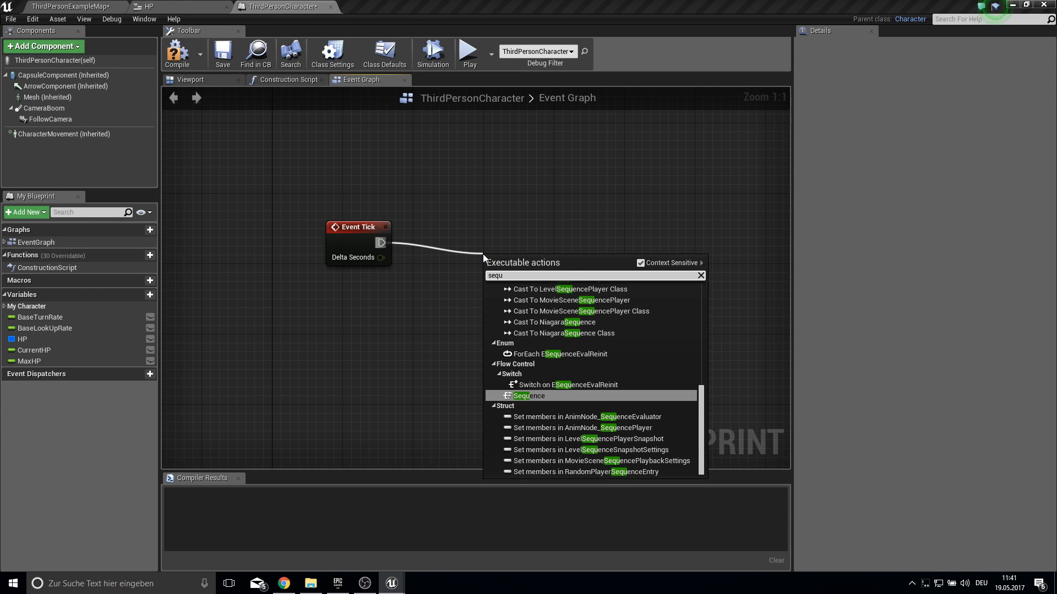
left_click(528, 395)
type("get velo")
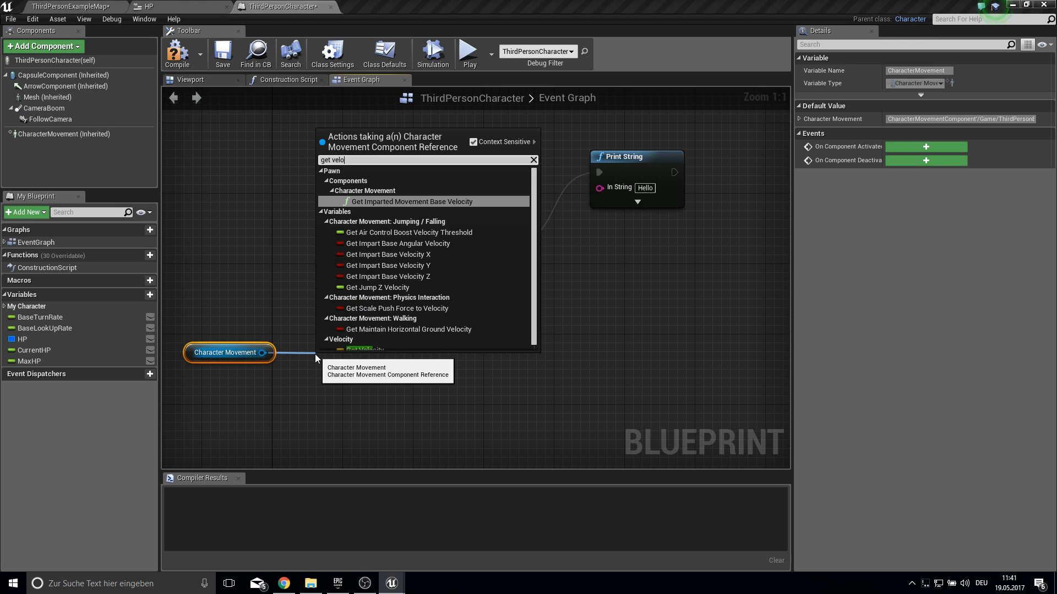
Break Character Movement velocity into X, Y, Z and feed Z to Print String
left_click(363, 348)
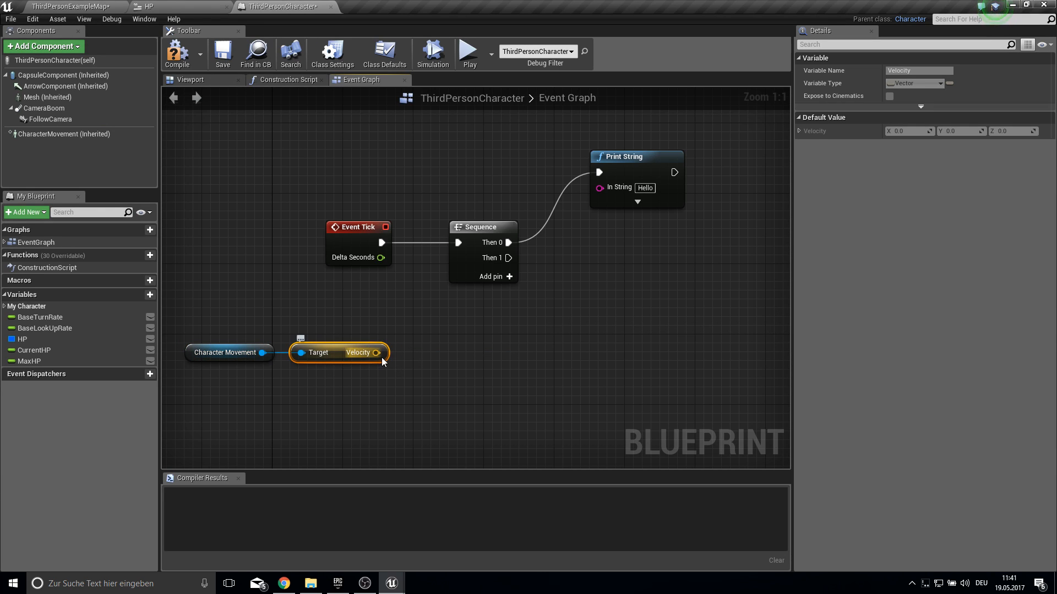
left_click_drag(382, 352, 432, 391)
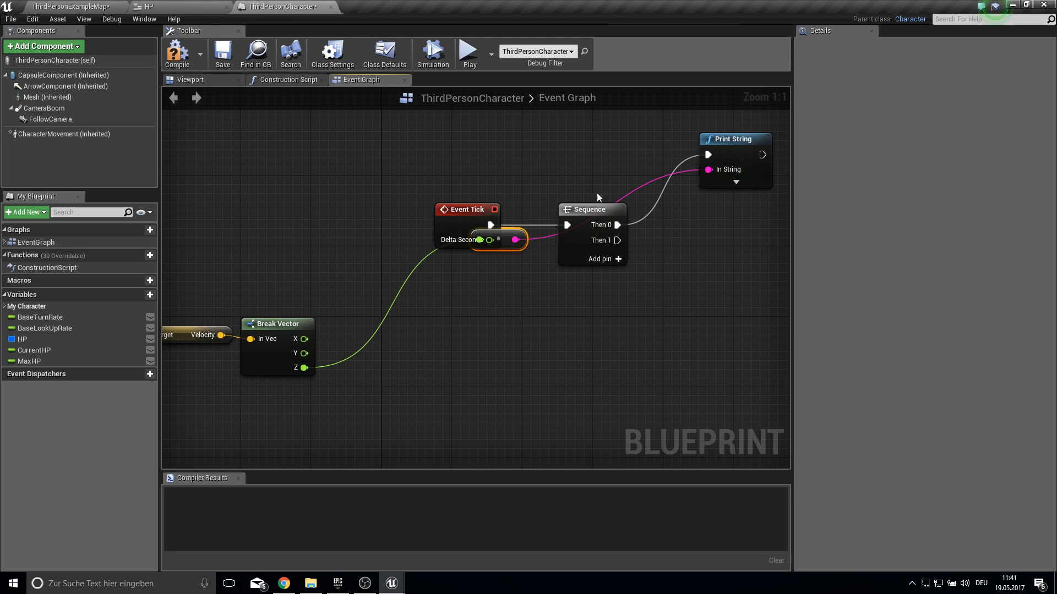
left_click_drag(482, 239, 392, 168)
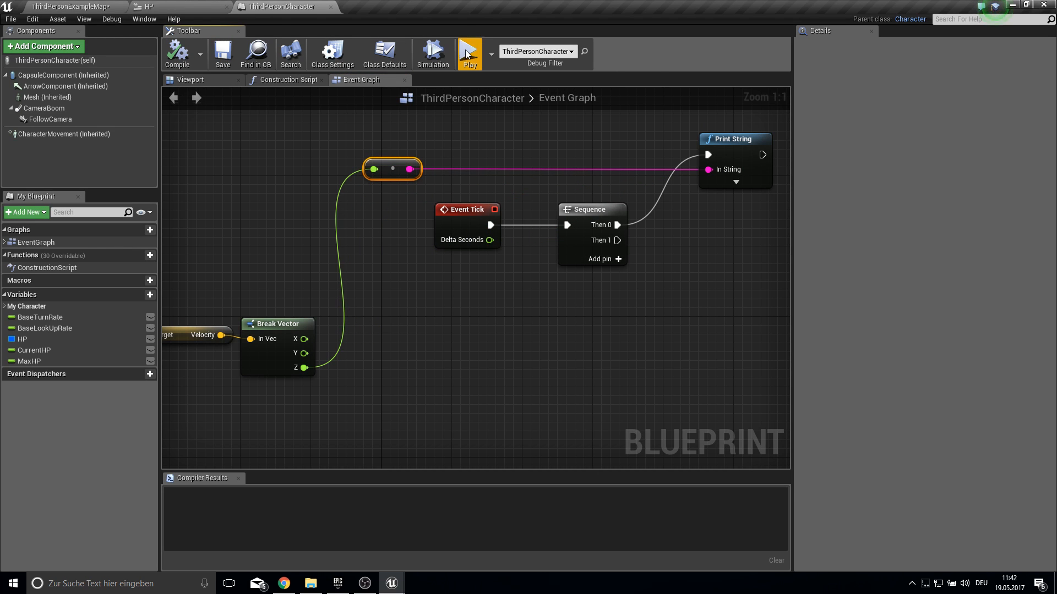
left_click(469, 50)
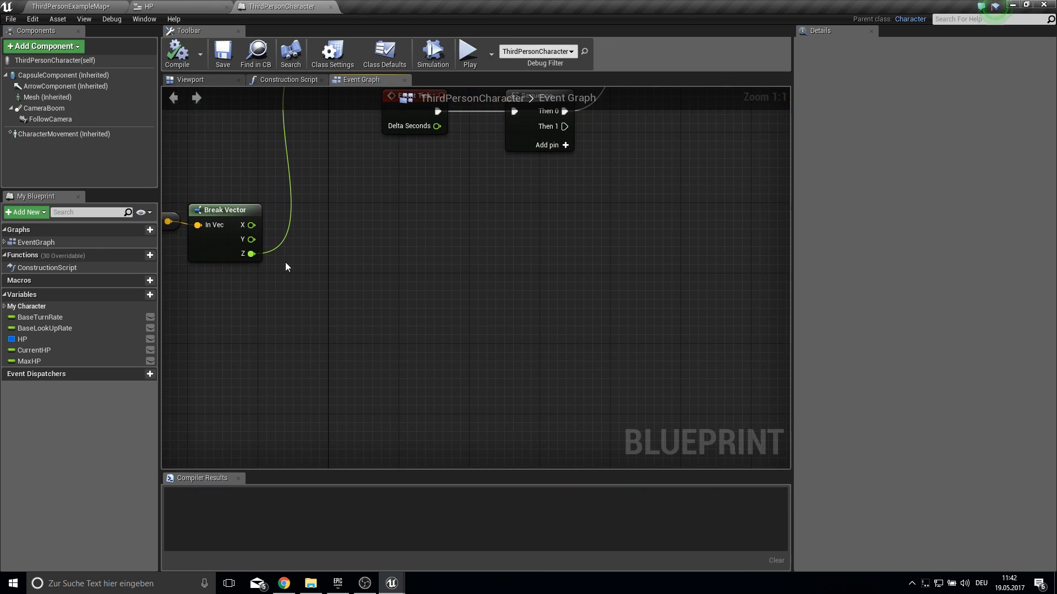
Compare velocity Z against -1250 and -1500, AND the results into a Branch on Then 1
left_click_drag(251, 254, 377, 258)
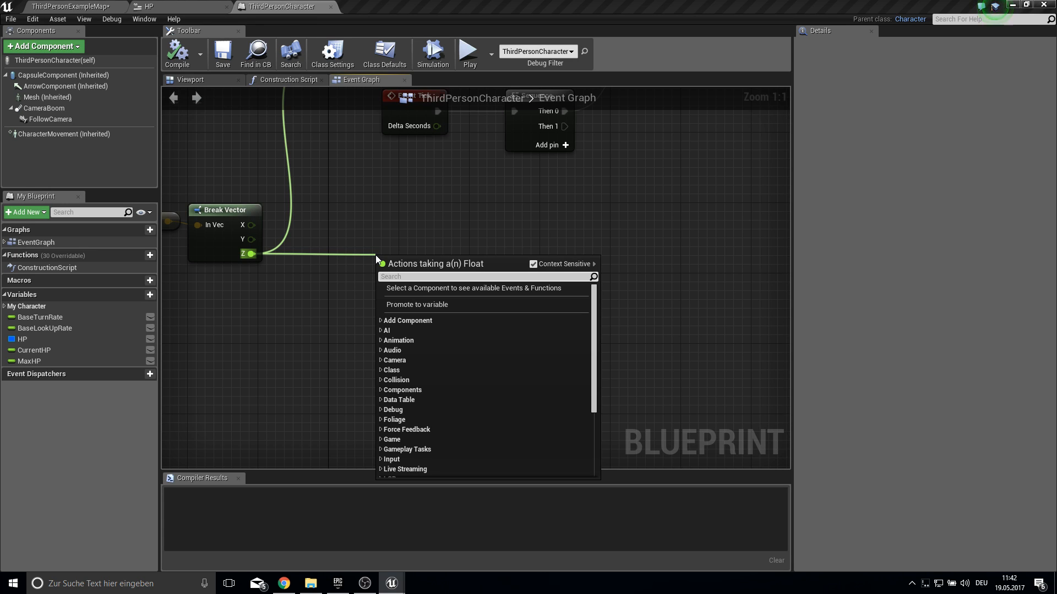
type("le")
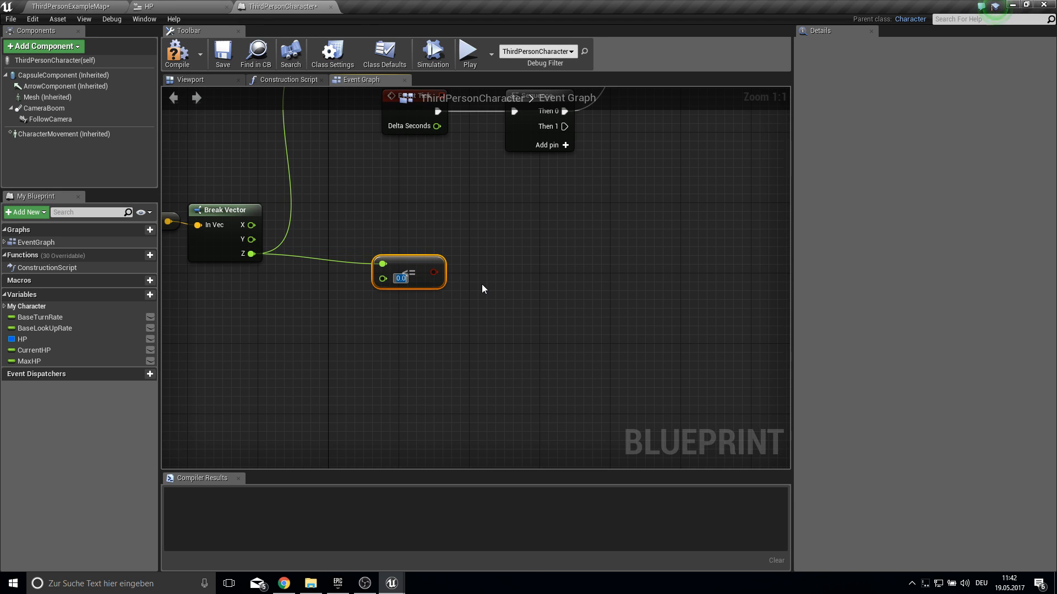
type("-1250")
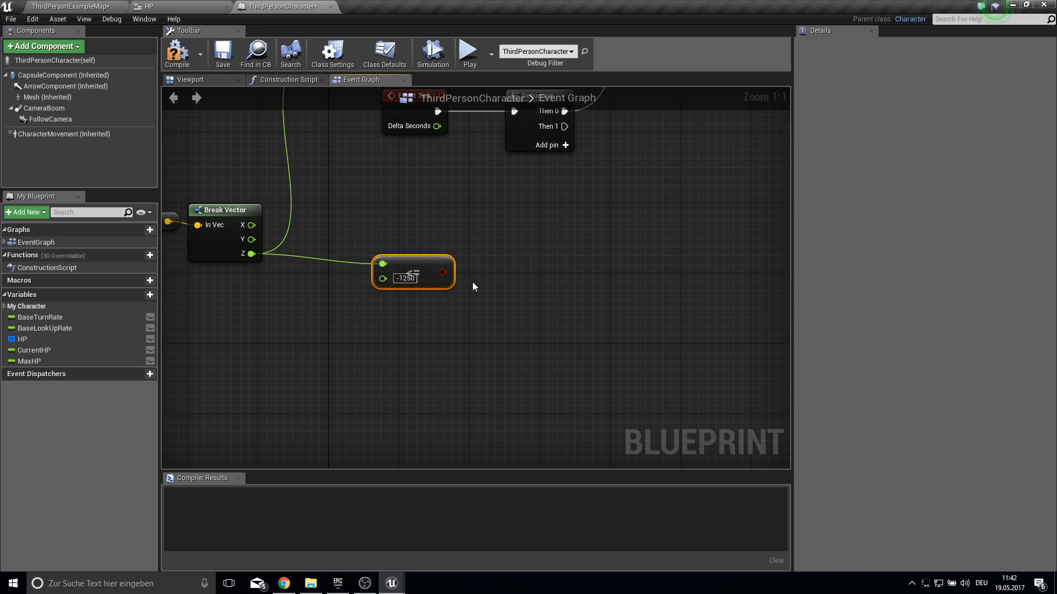
left_click_drag(251, 255, 347, 324)
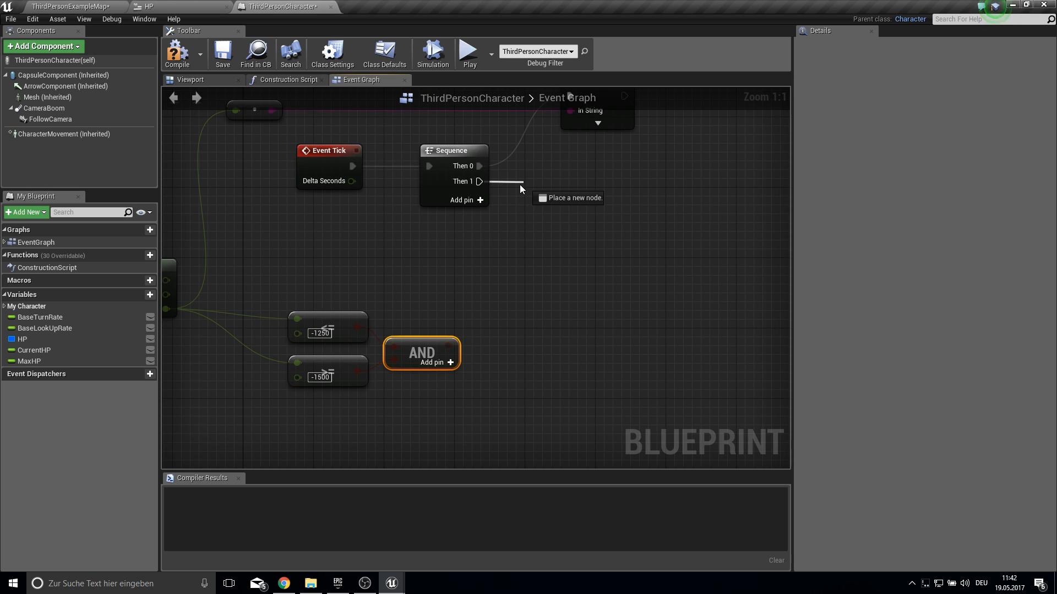
left_click(520, 189)
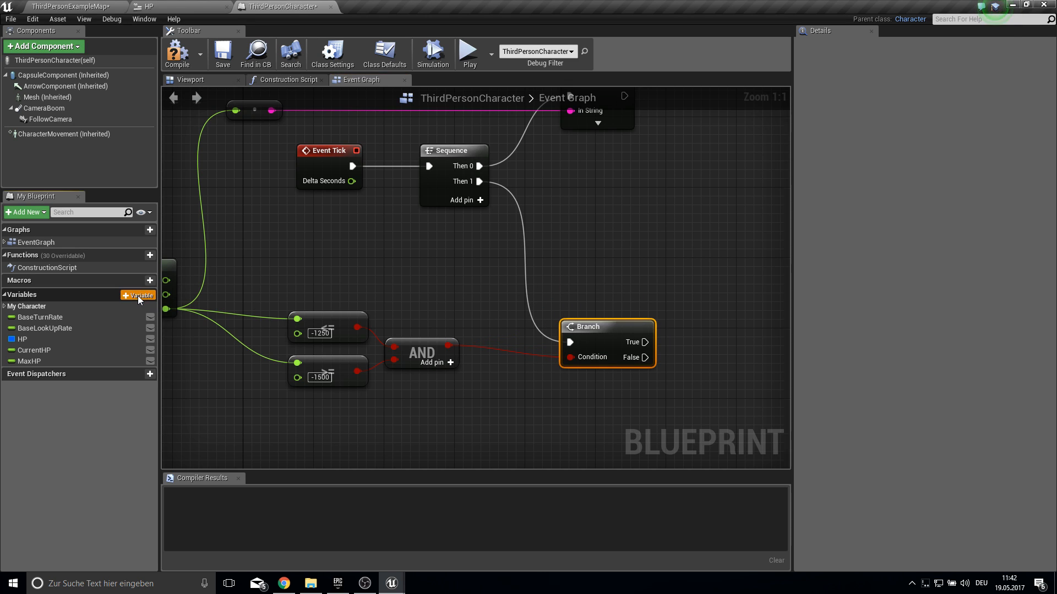
Create a Float variable named Damage and compile the blueprint
left_click(138, 295)
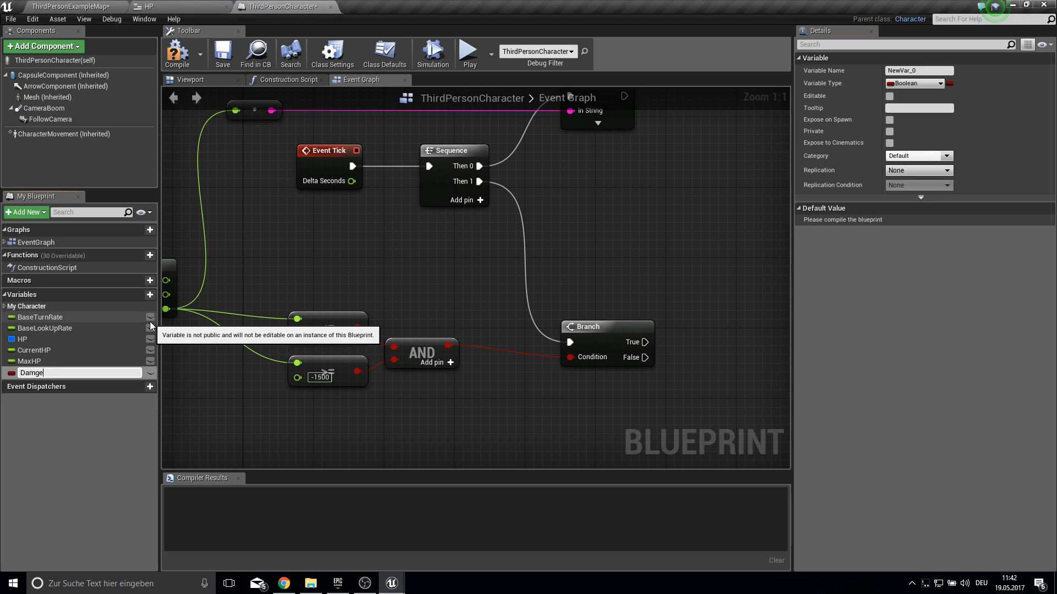
left_click(913, 84)
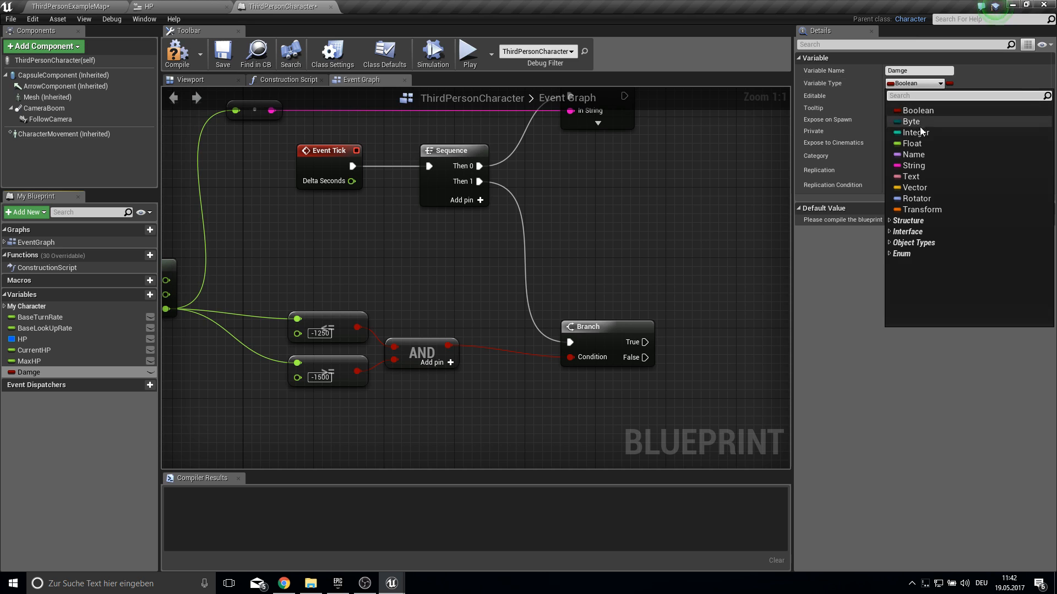
left_click(911, 143)
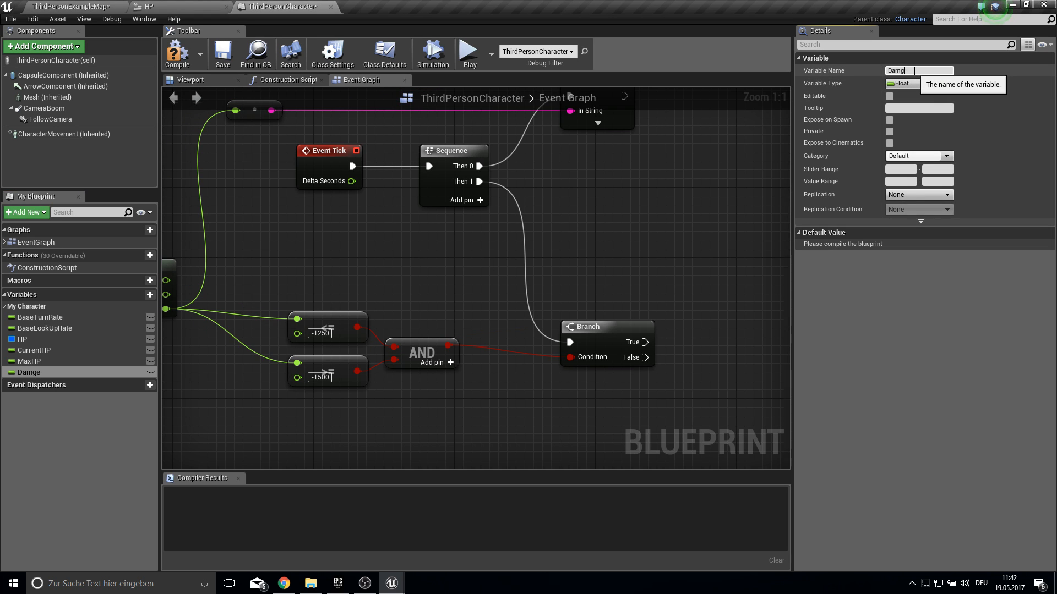
type("age")
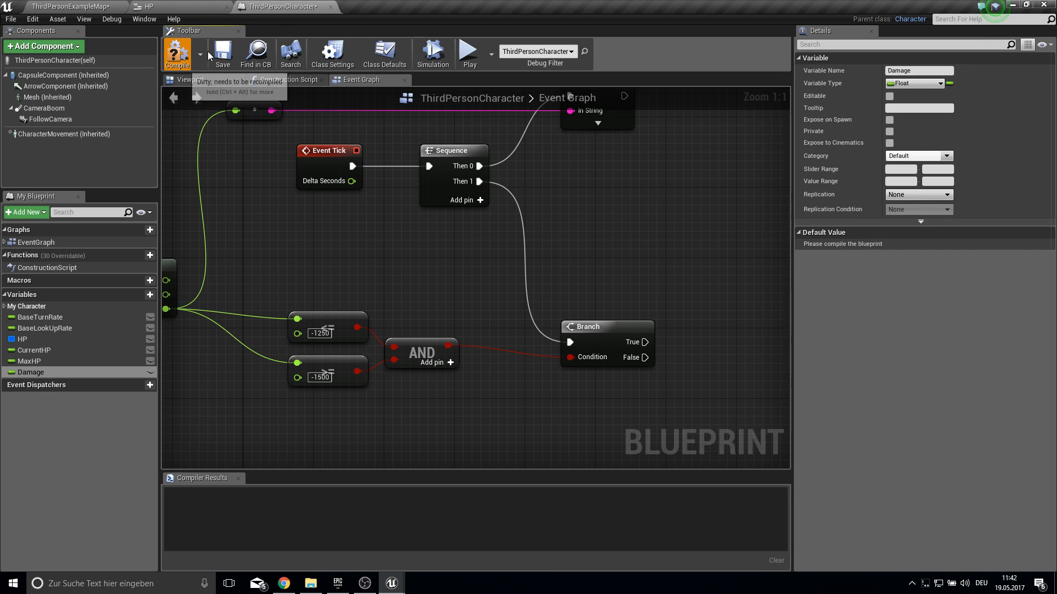
left_click(179, 53)
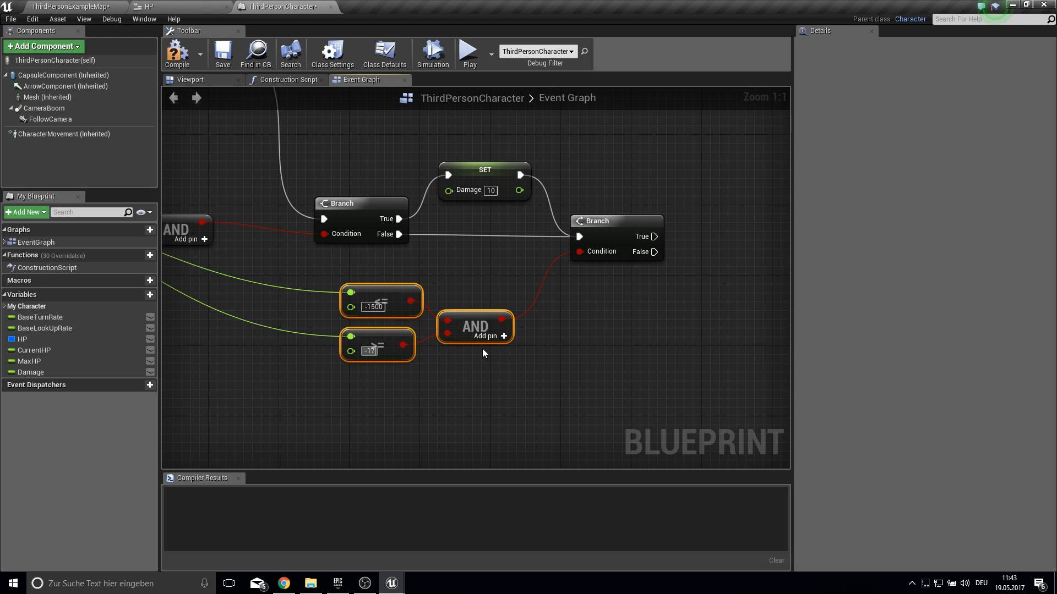
Set the second check to -1750 and have its True path set Damage to 20 before a third Branch
type("1750")
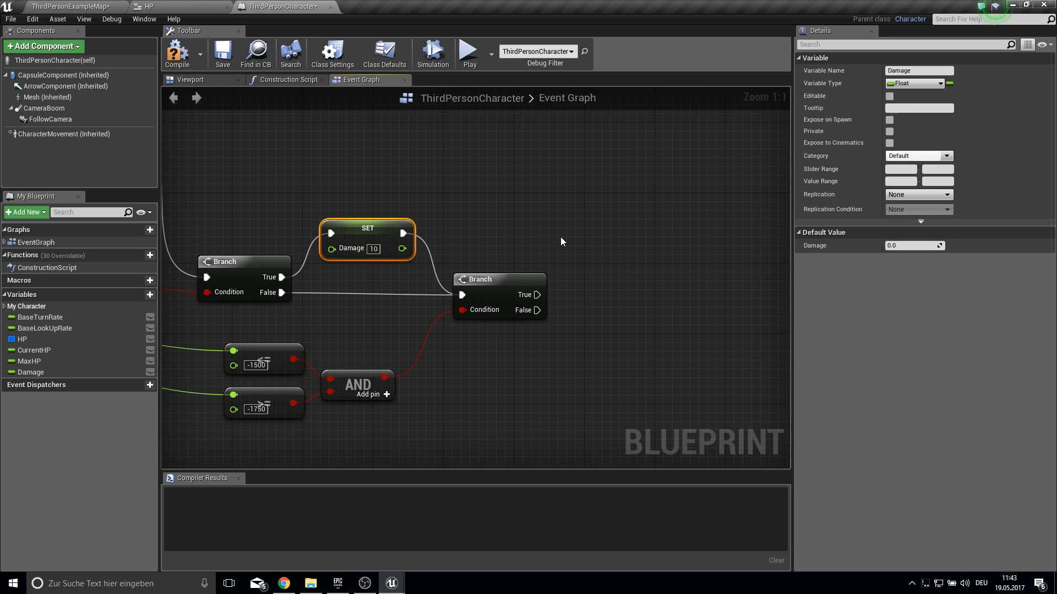
left_click_drag(367, 228, 613, 244)
type("20")
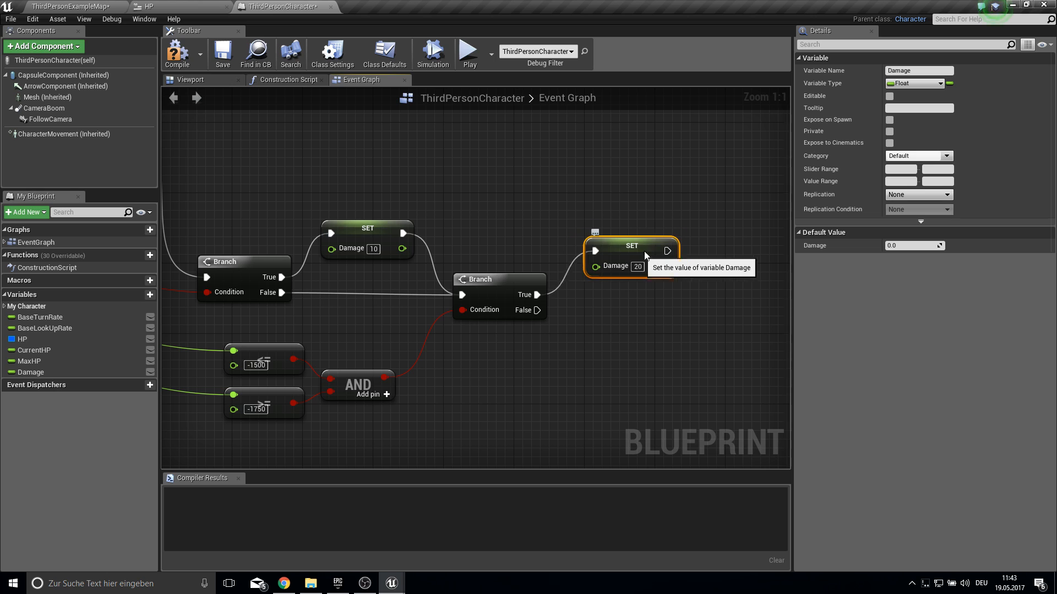
left_click_drag(667, 251, 728, 317)
type("l")
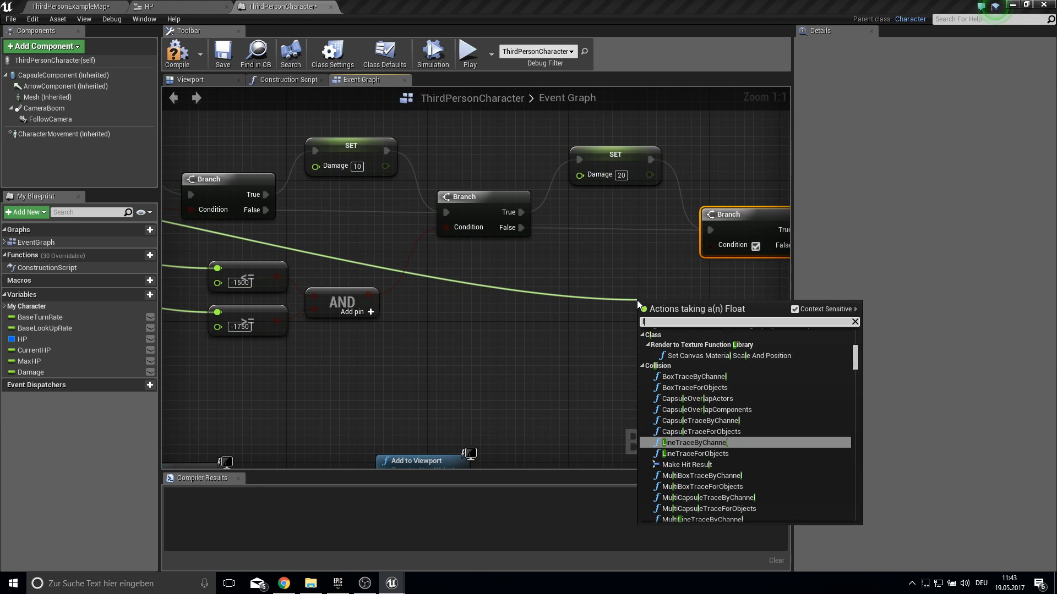
Add a third check on velocity below -1751 whose True path sets Damage to 300
left_click(696, 443)
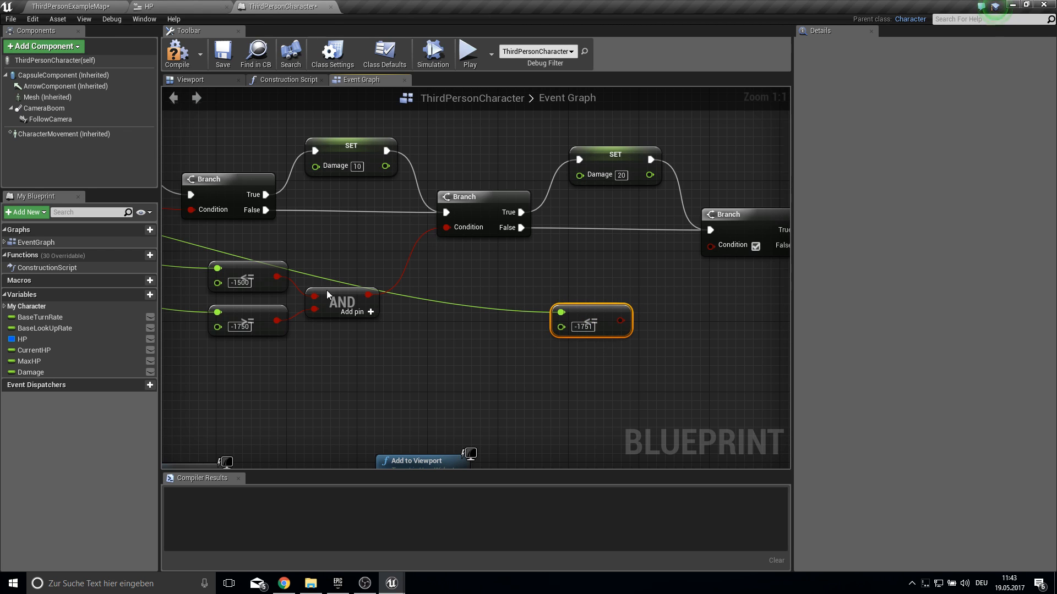
mouse_move(334, 339)
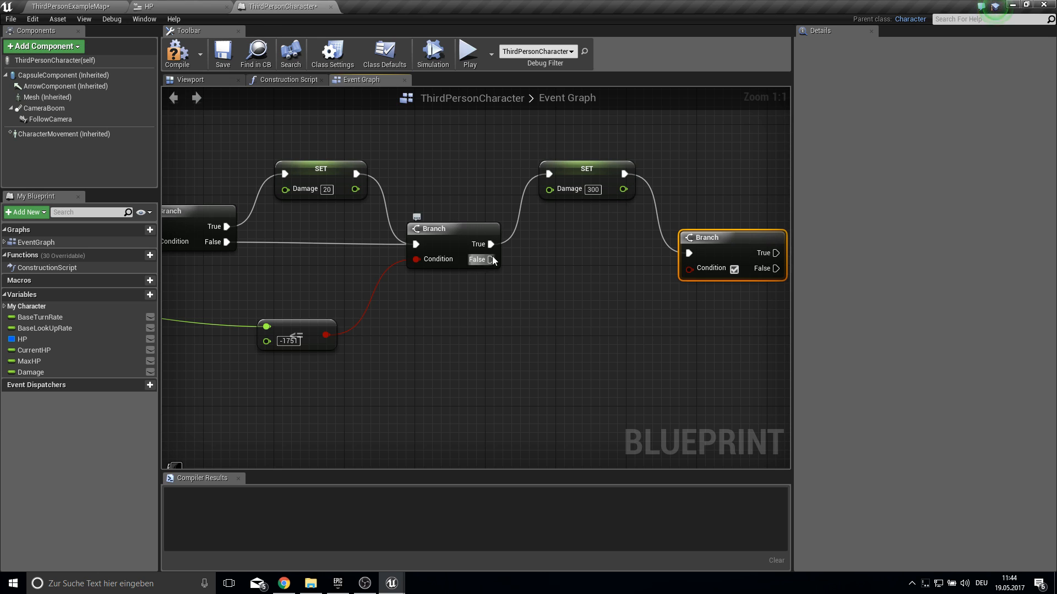
mouse_move(481, 244)
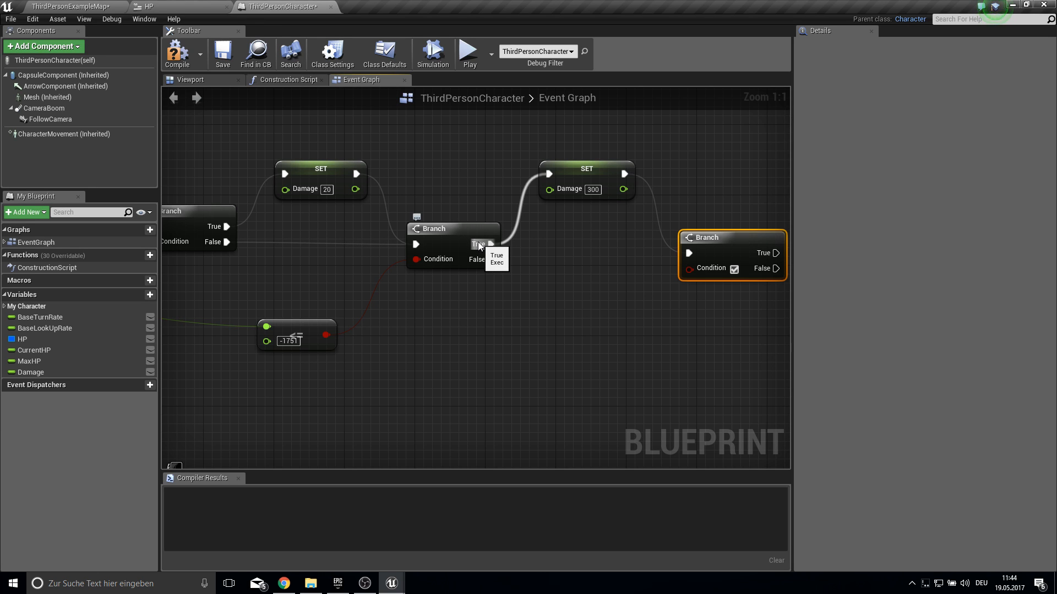
type("des")
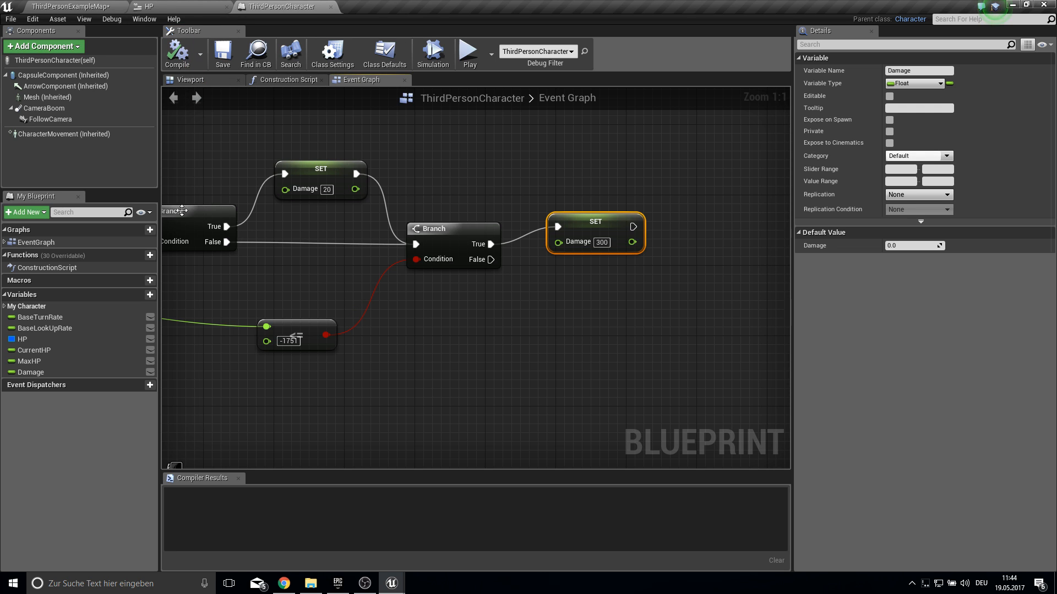
scroll("down", 3)
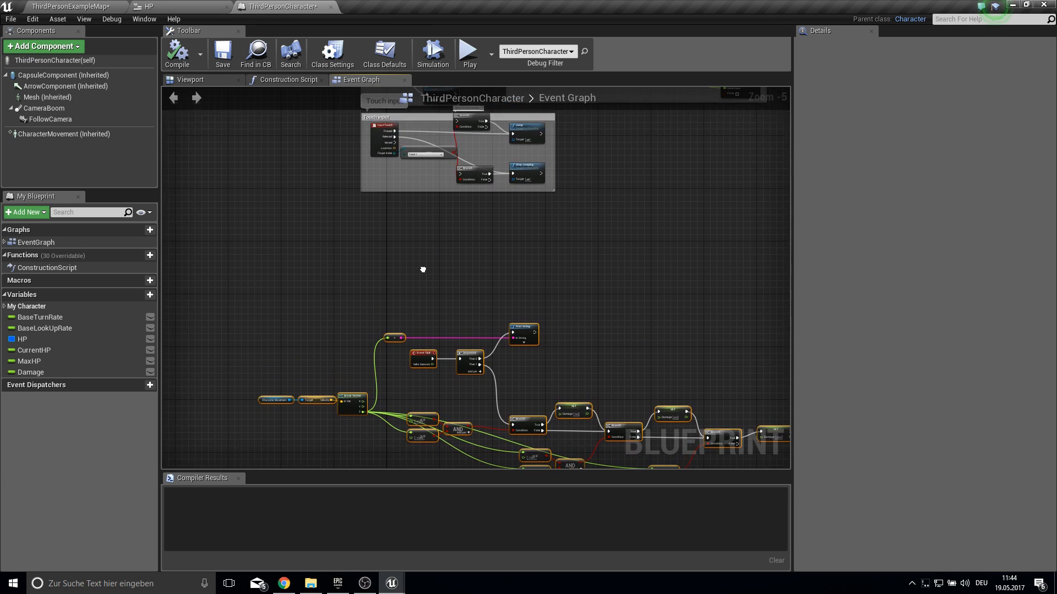
Add Event On Landed setting Current HP to Current HP minus Damage
type("event o")
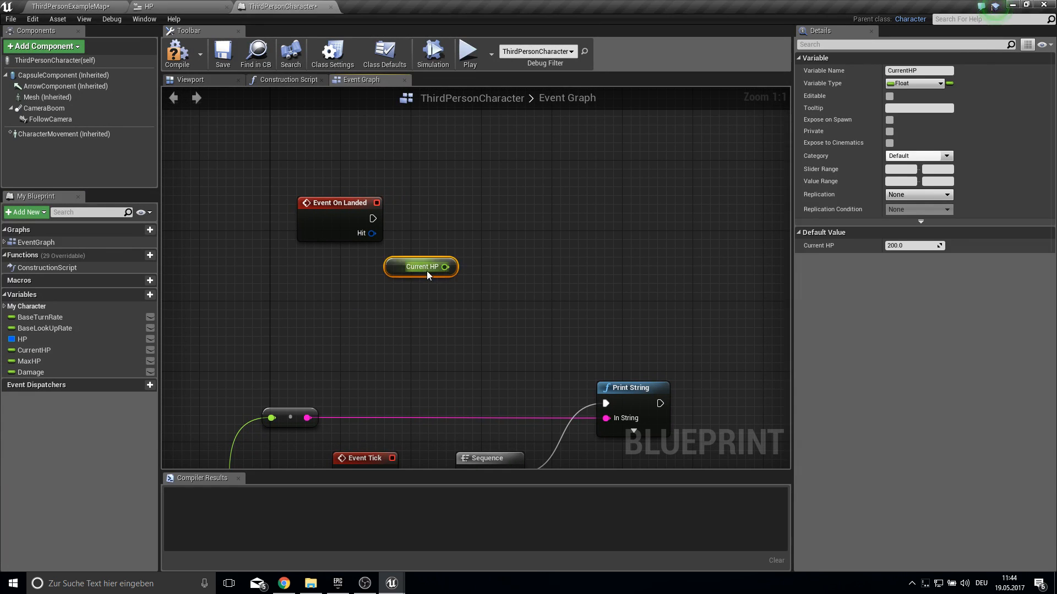
left_click_drag(445, 266, 467, 276)
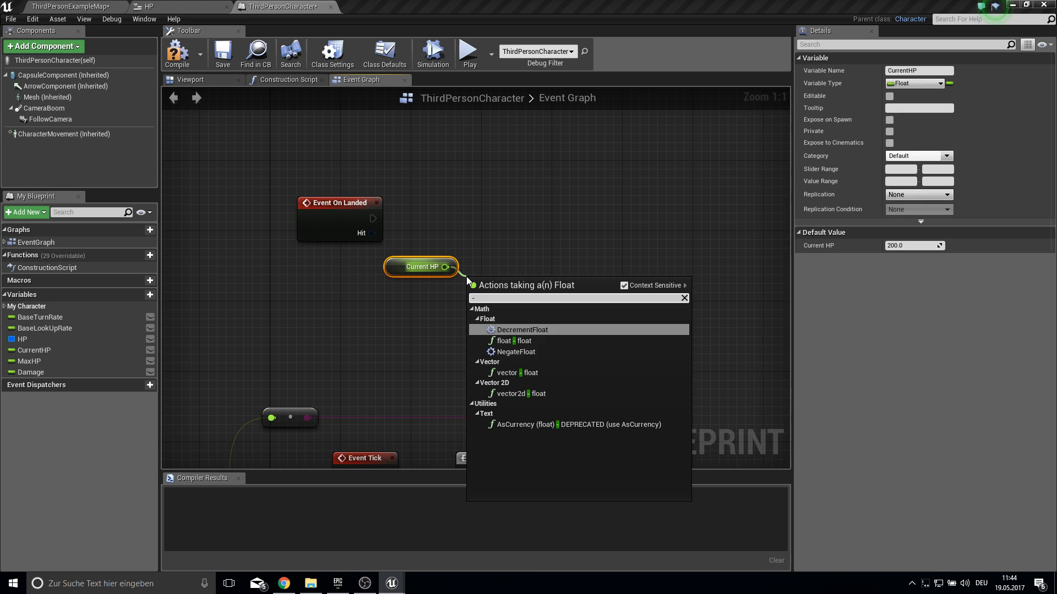
left_click(522, 330)
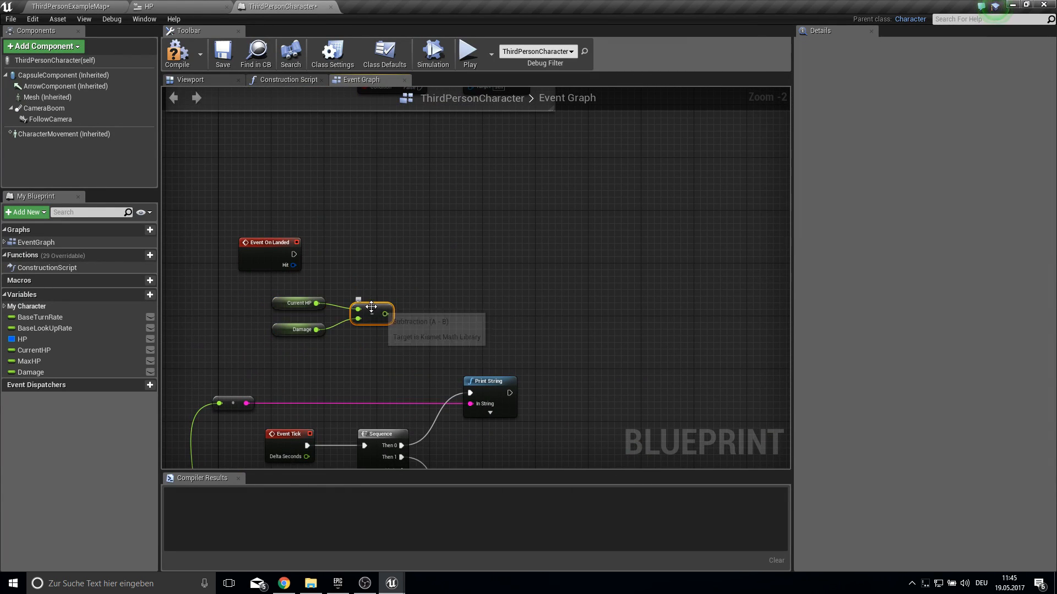
left_click(33, 350)
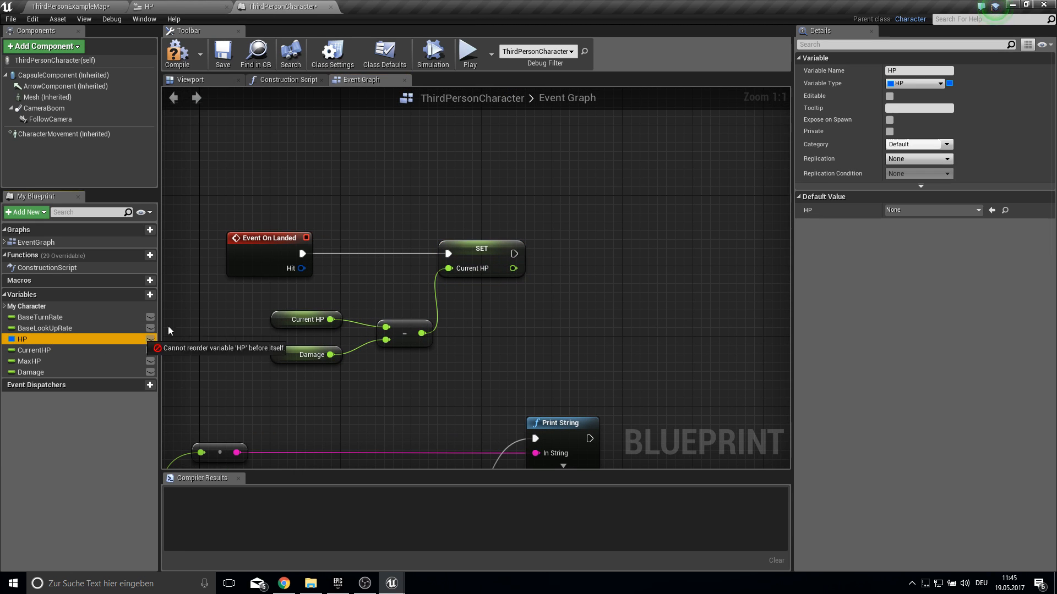
Set Current HP on the HP widget reference, then reset Damage to 0.0
left_click_drag(20, 339, 377, 188)
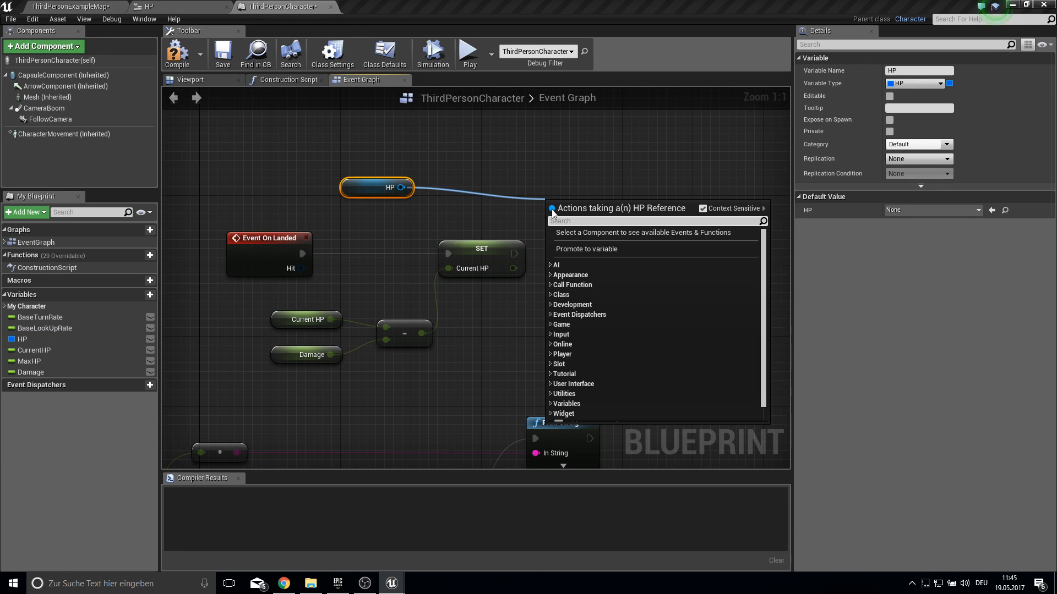
type("set cur")
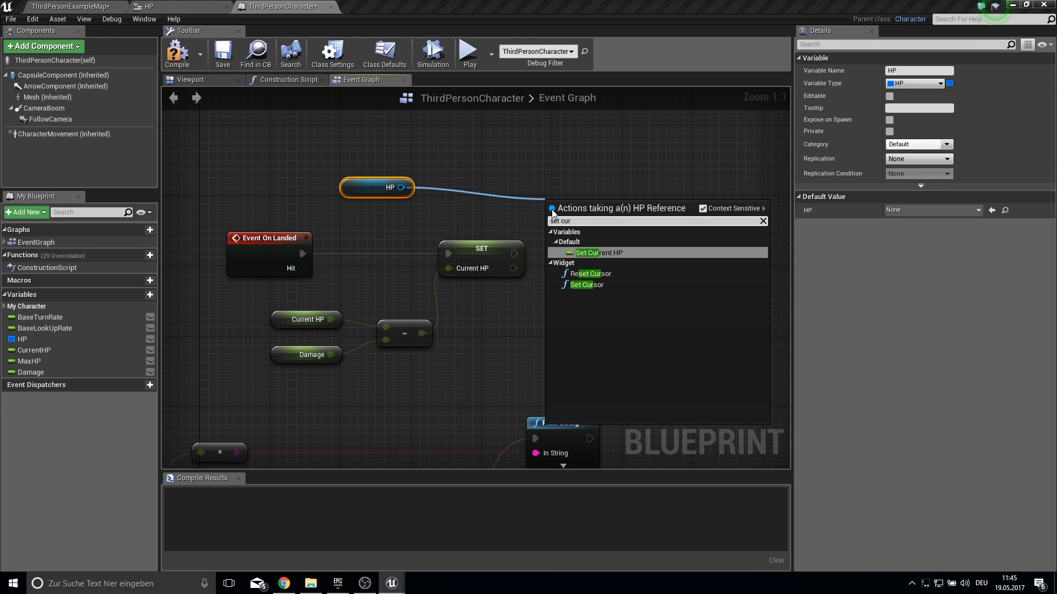
left_click(592, 253)
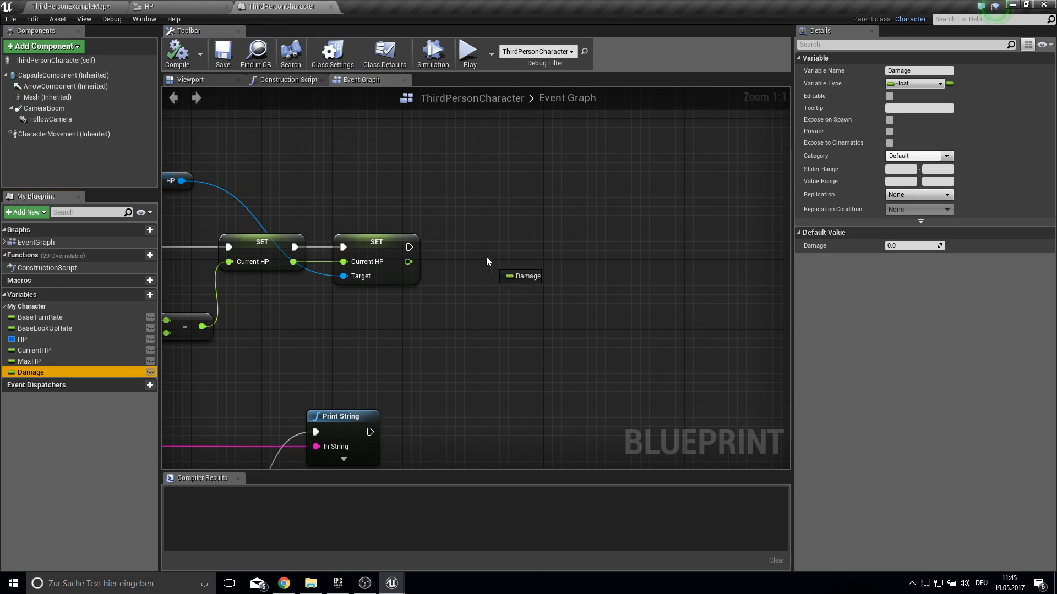
left_click_drag(520, 276, 521, 262)
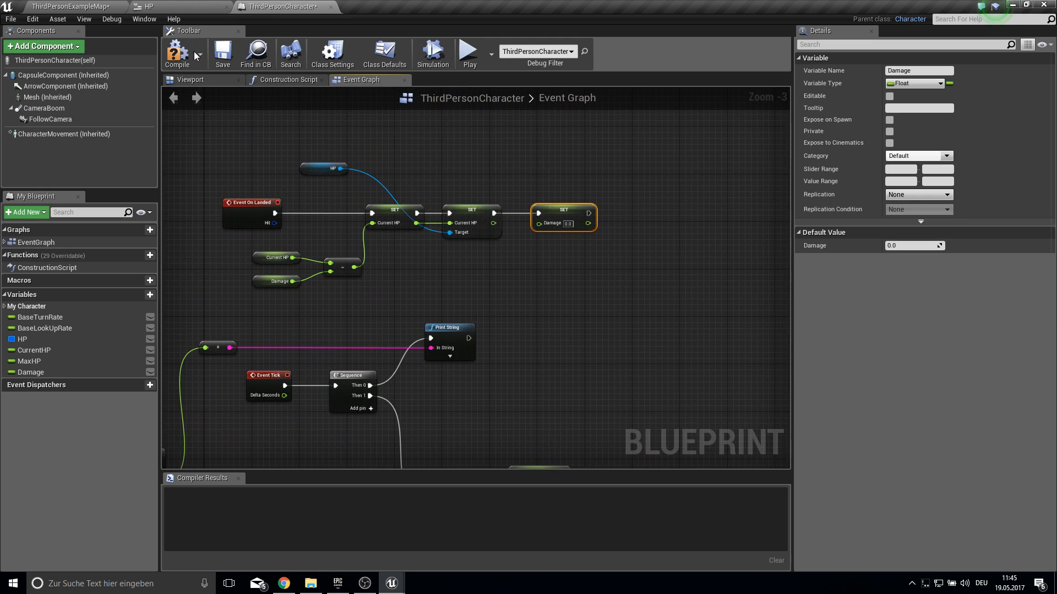
mouse_move(470, 52)
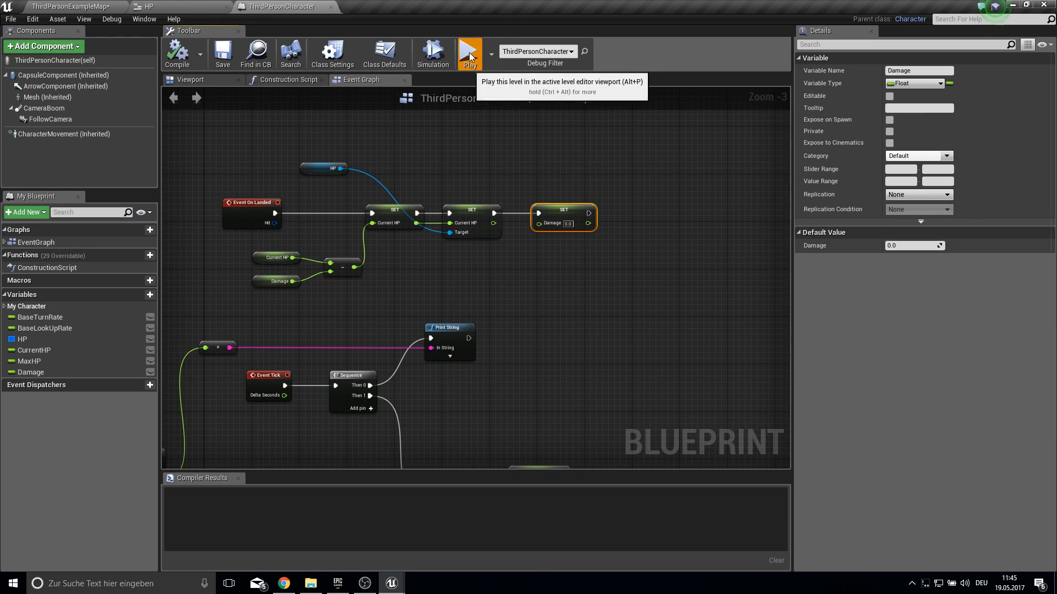
Play-test the level, then compile the character blueprint without errors
left_click(466, 49)
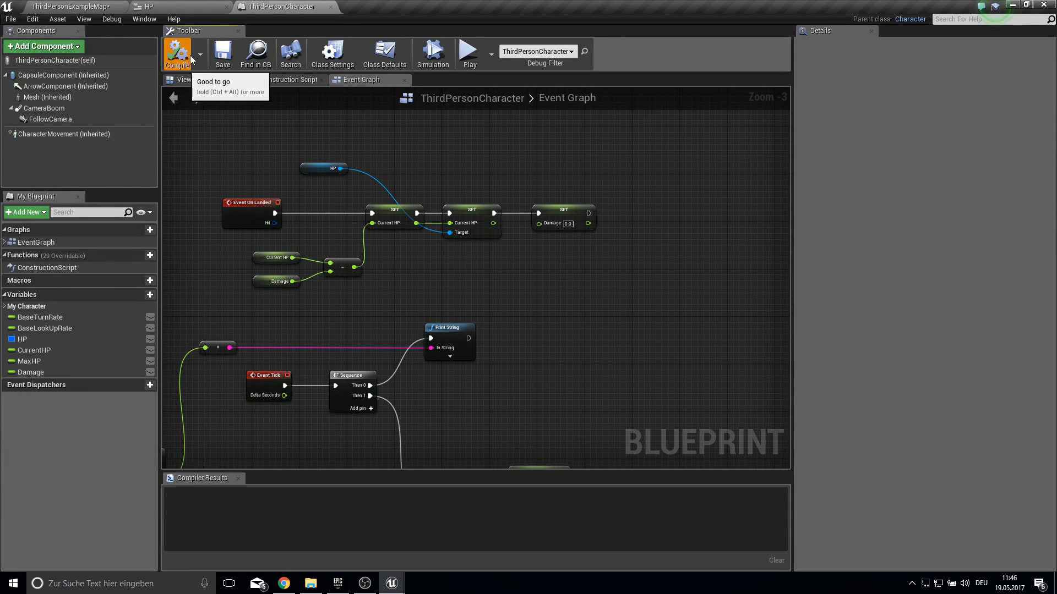
mouse_move(561, 253)
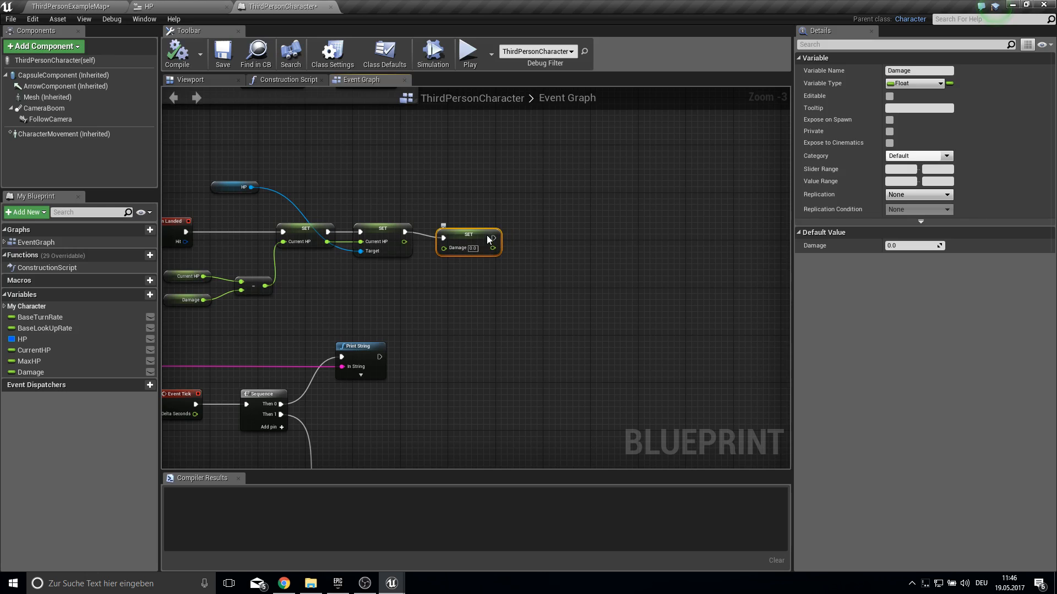
End the landing chain with a Branch on Current HP <= 0 that runs DestroyActor
left_click_drag(469, 235, 540, 229)
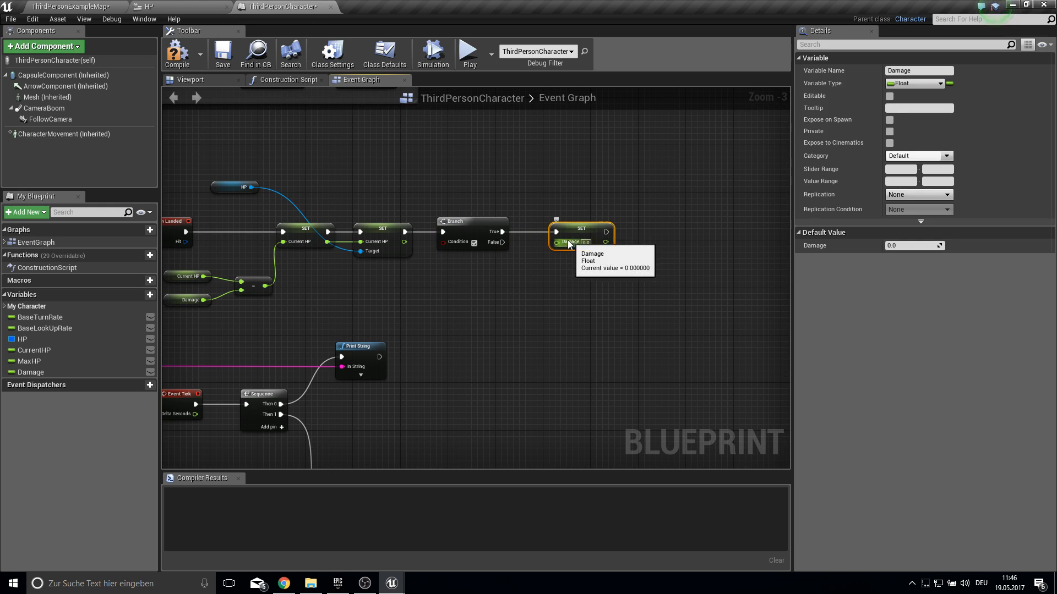
left_click(34, 350)
type("less")
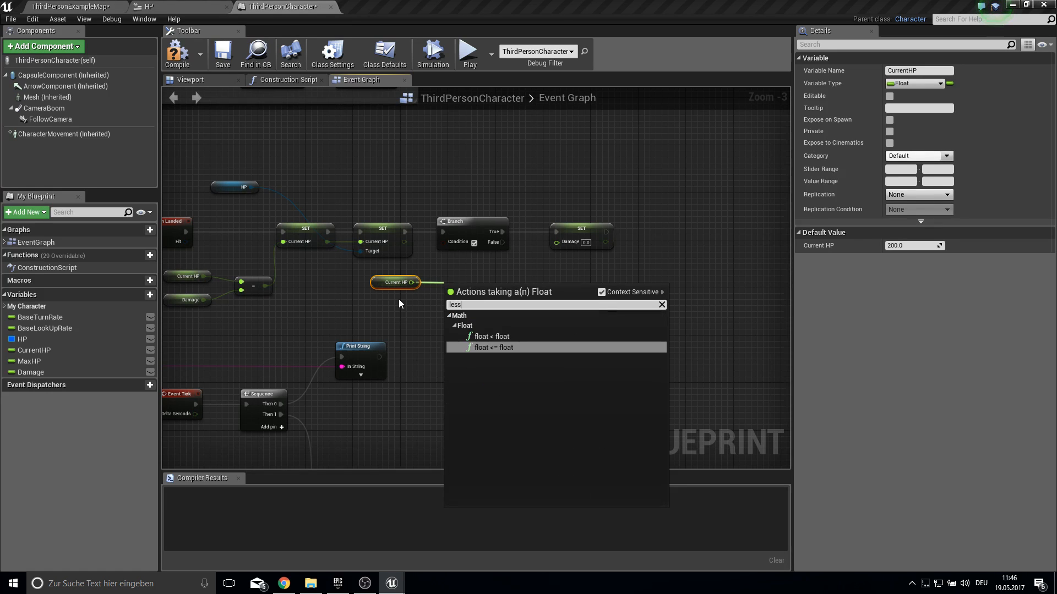
left_click(491, 347)
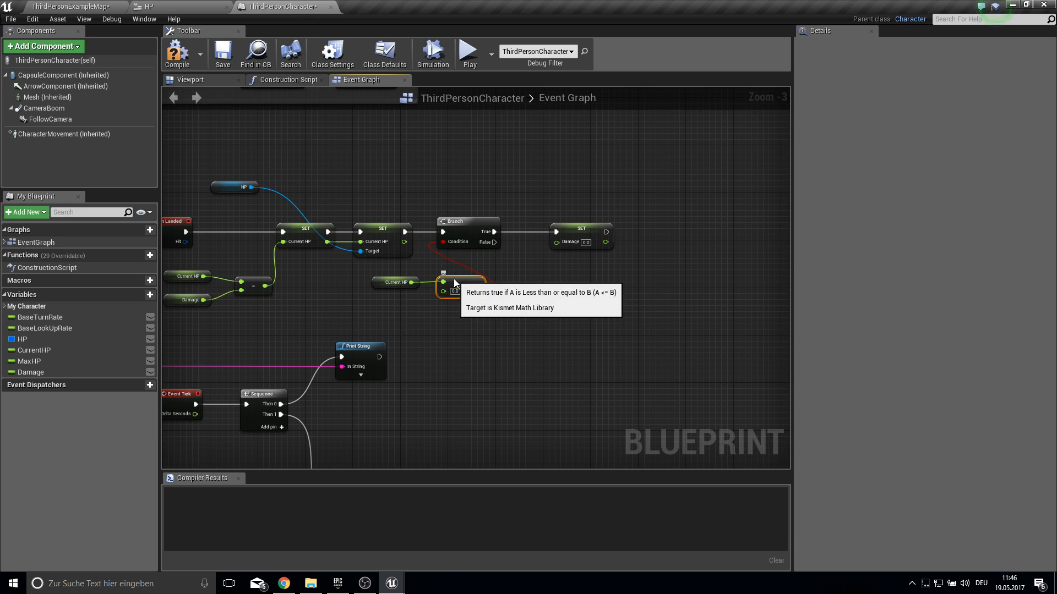
mouse_move(566, 234)
type("destroy")
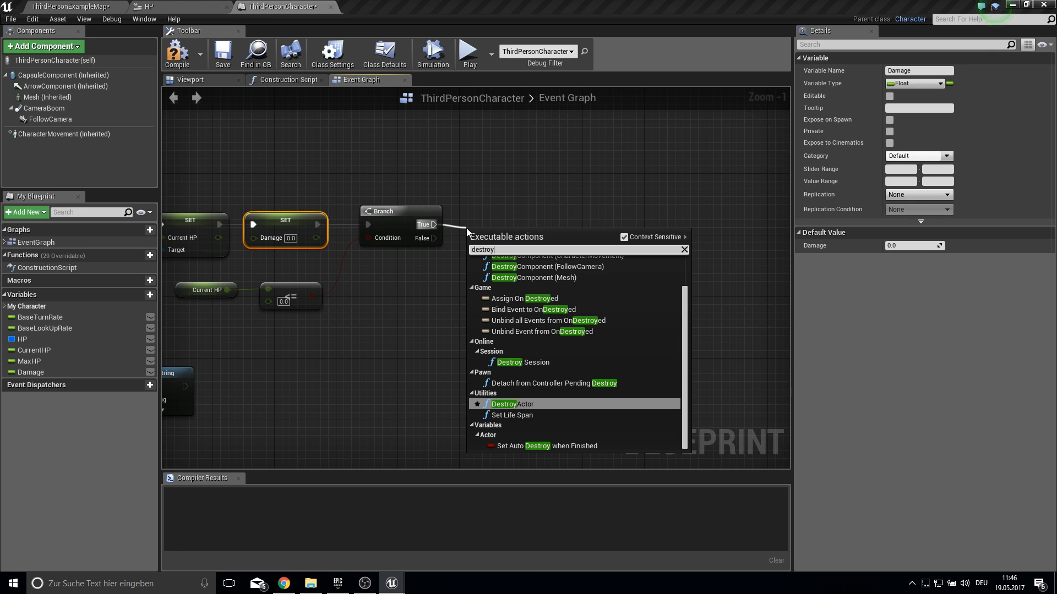
left_click(504, 404)
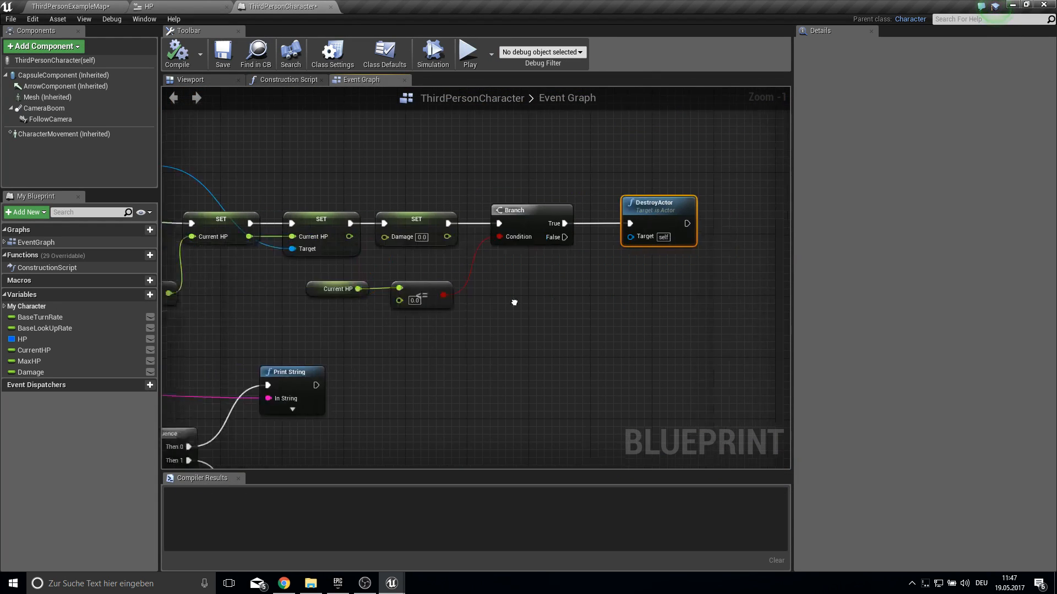
scroll("down", 3)
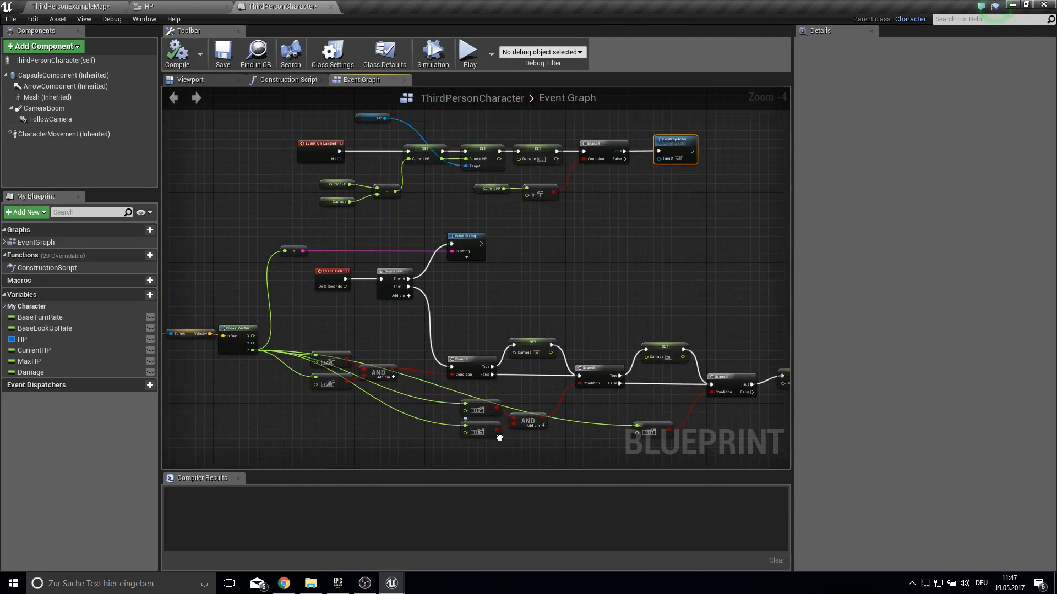
scroll("down", 3)
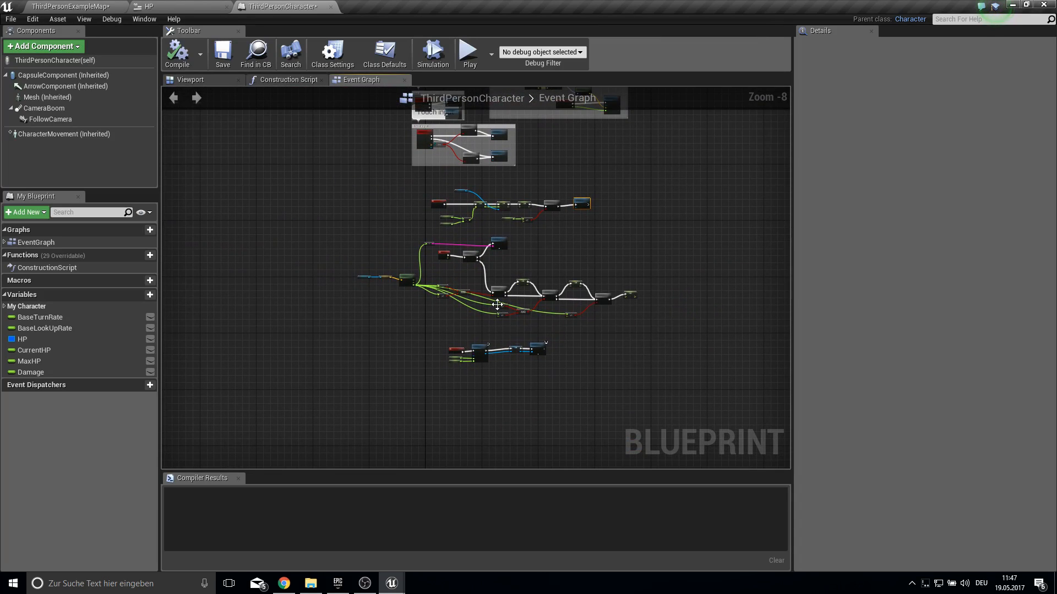